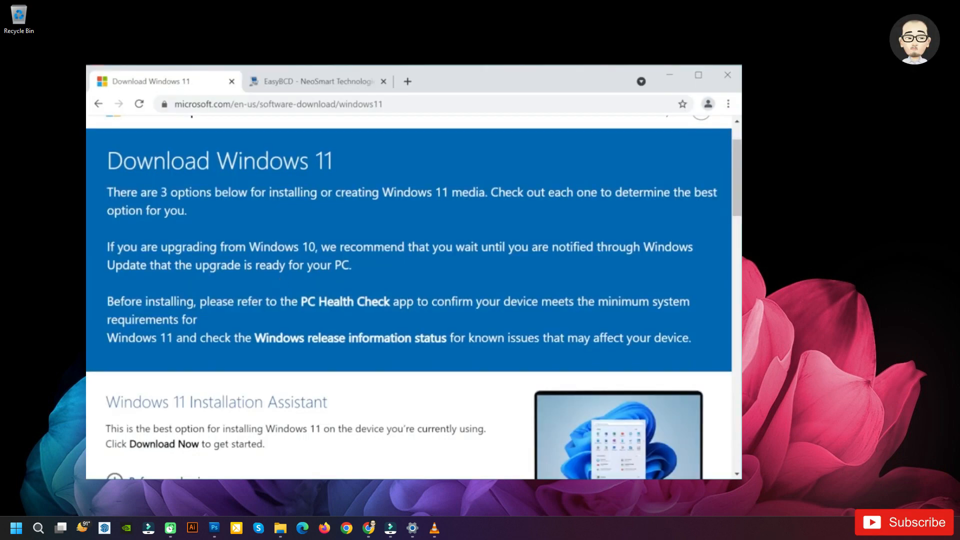
# - Download the Windows 11 media creation tool from the Create Installation Media section
pyautogui.scroll(-3)
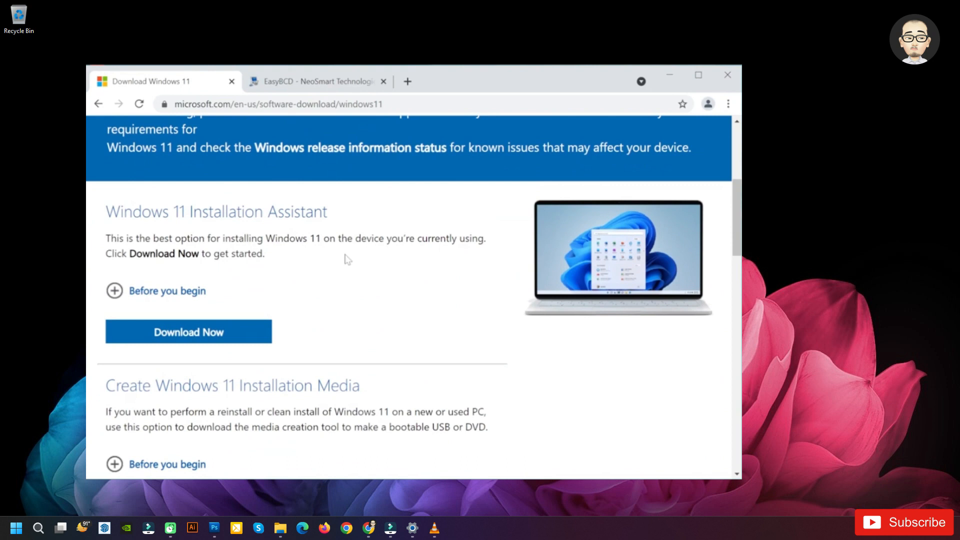
pyautogui.scroll(-3)
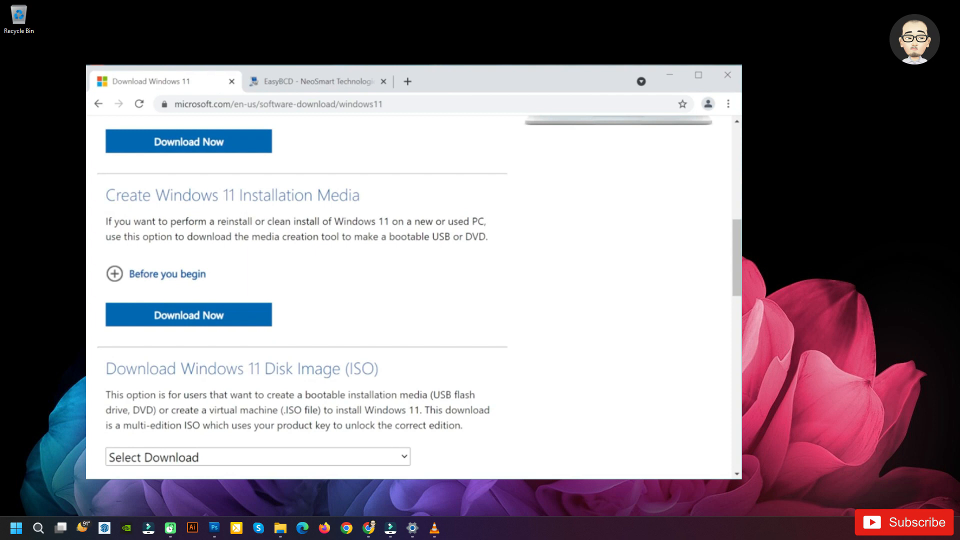
pyautogui.click(189, 315)
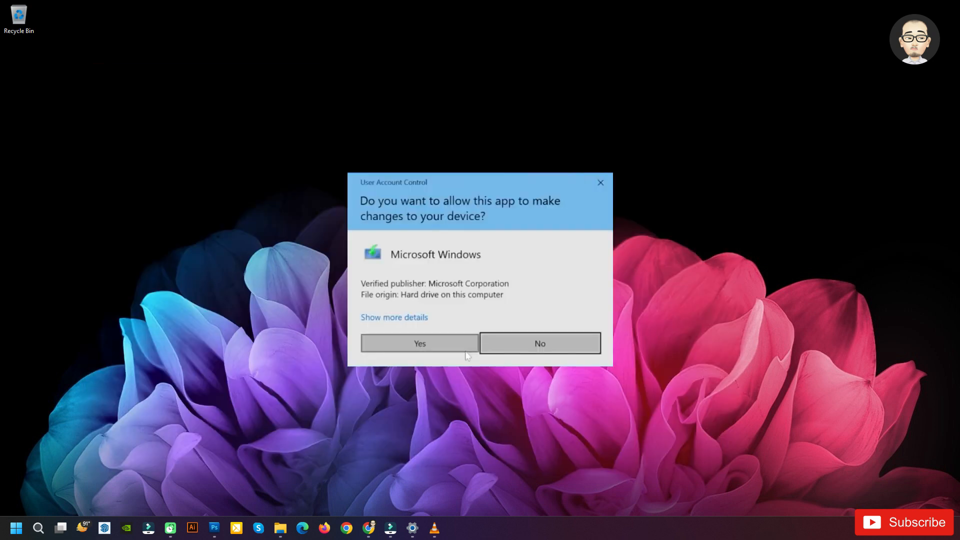
# - Allow the tool, keep recommended language/edition, choose ISO file and save it to the Desktop as Windows
pyautogui.click(419, 344)
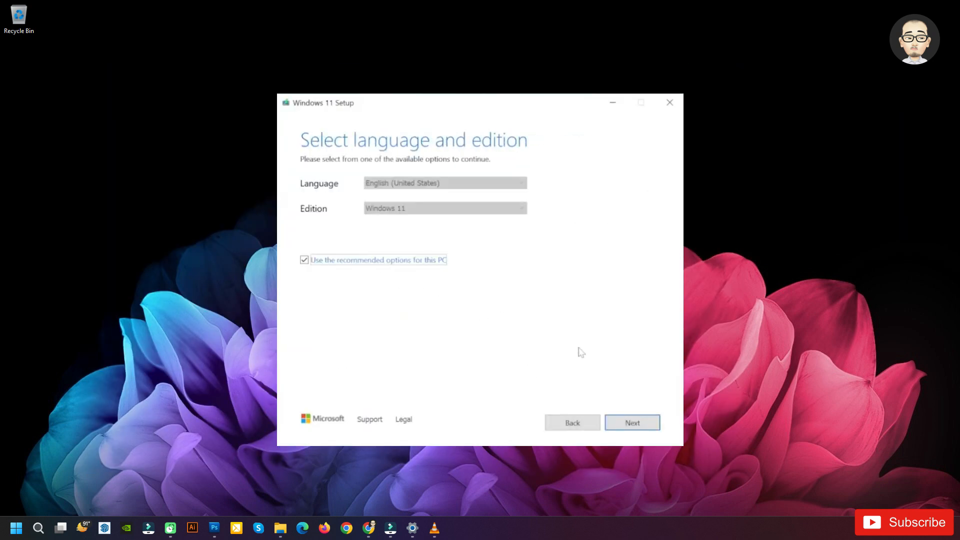
pyautogui.click(632, 422)
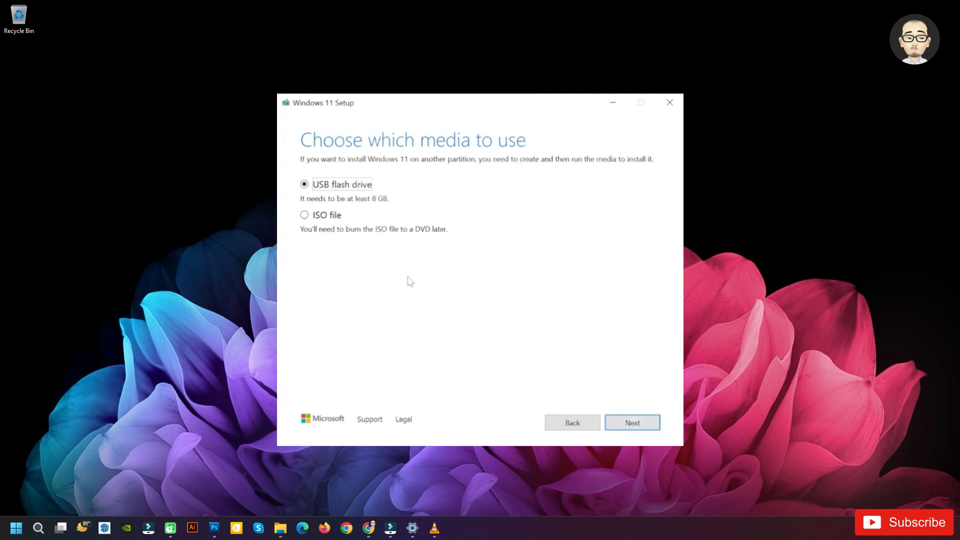
pyautogui.click(304, 215)
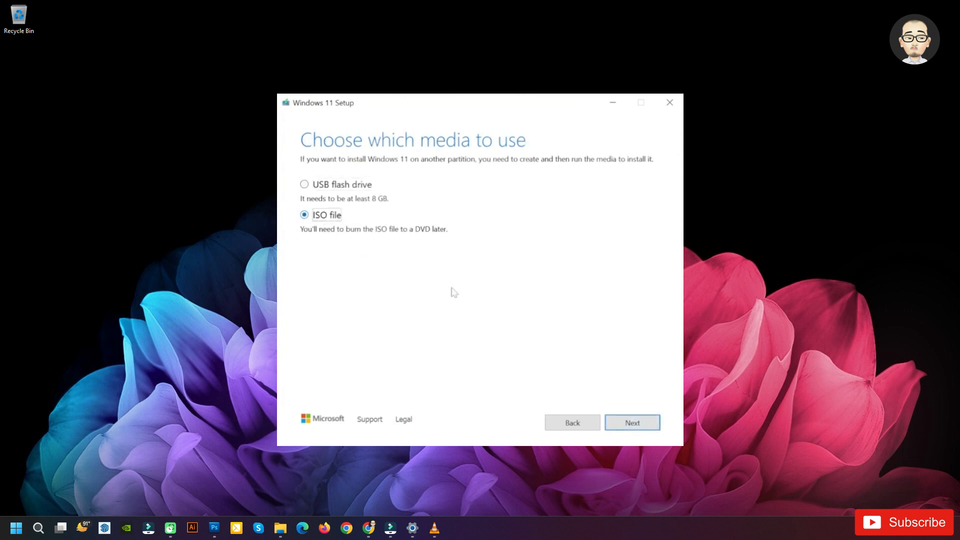
pyautogui.click(632, 422)
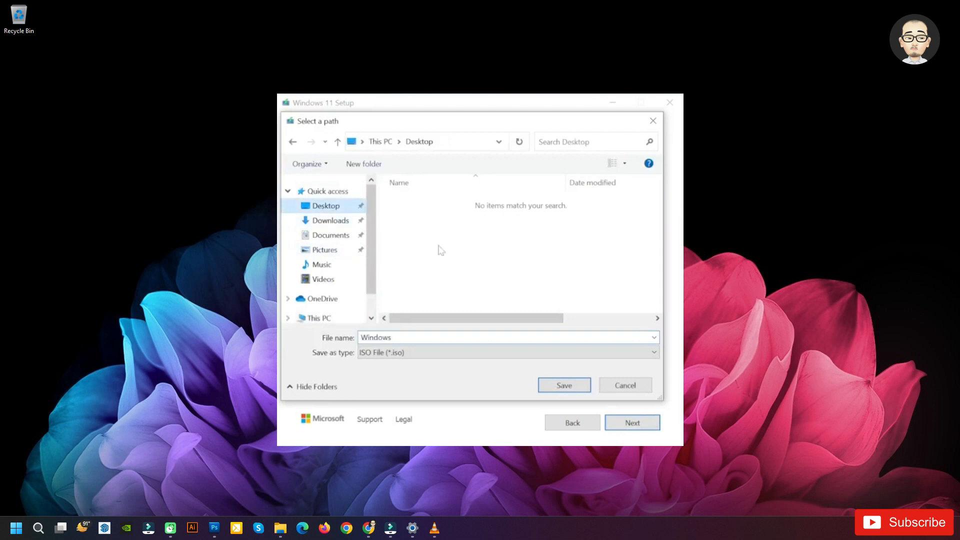
pyautogui.click(563, 385)
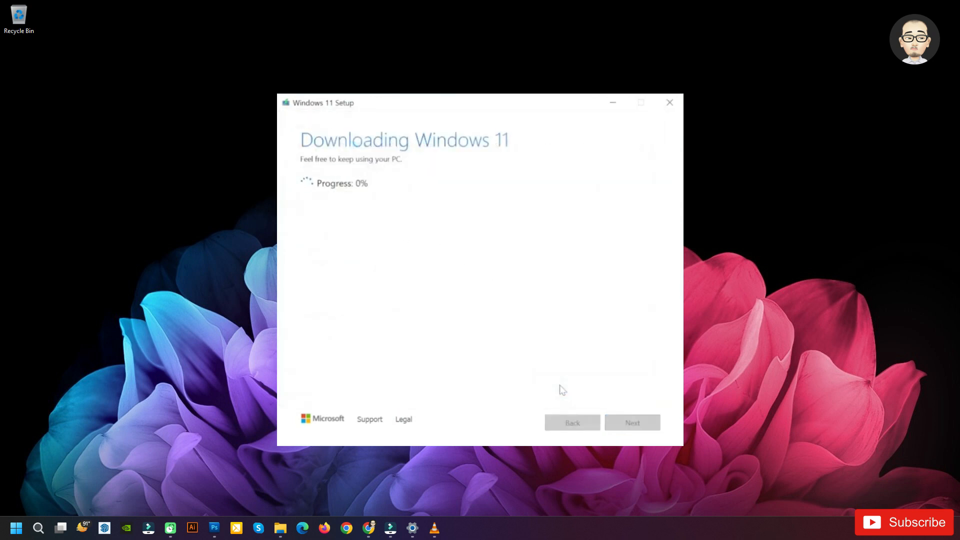
pyautogui.moveTo(490, 333)
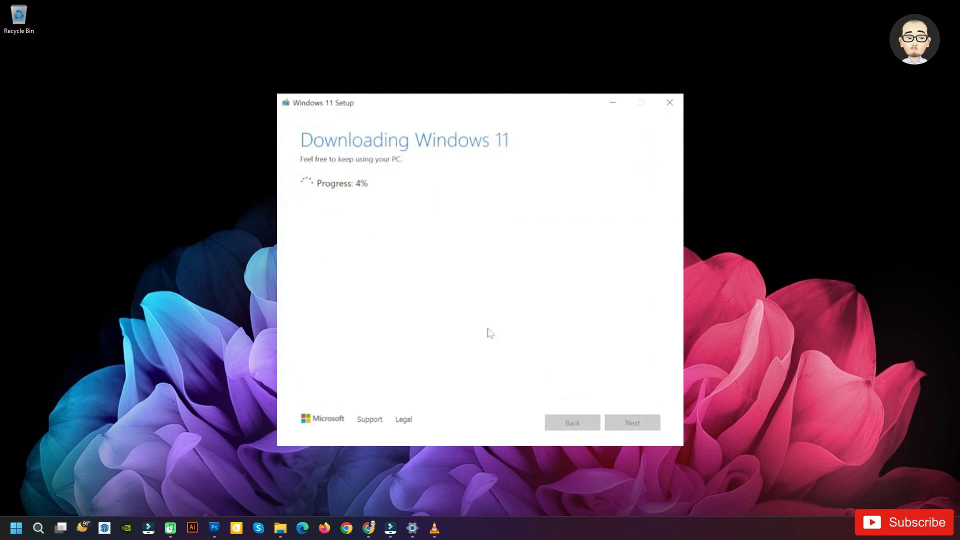
pyautogui.moveTo(520, 273)
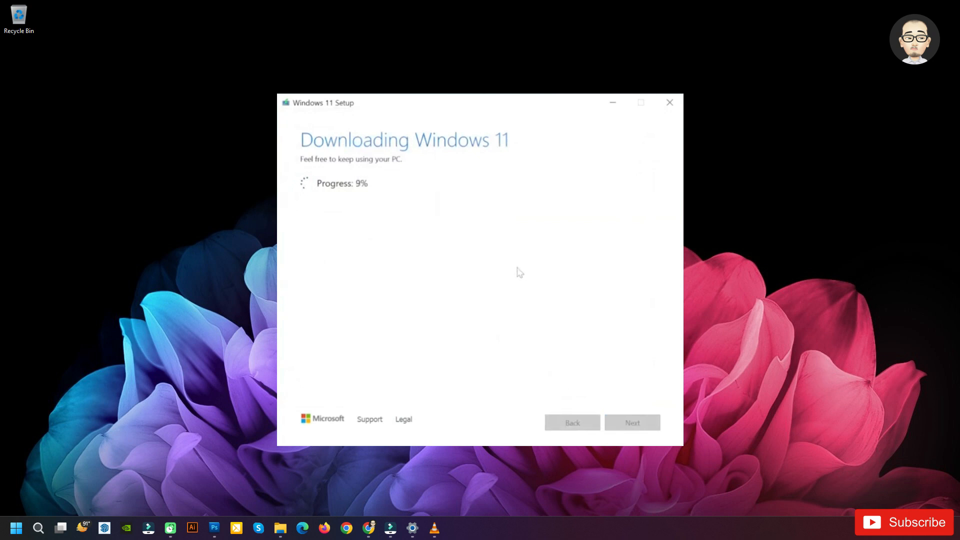
pyautogui.moveTo(612, 102)
pyautogui.write('this')
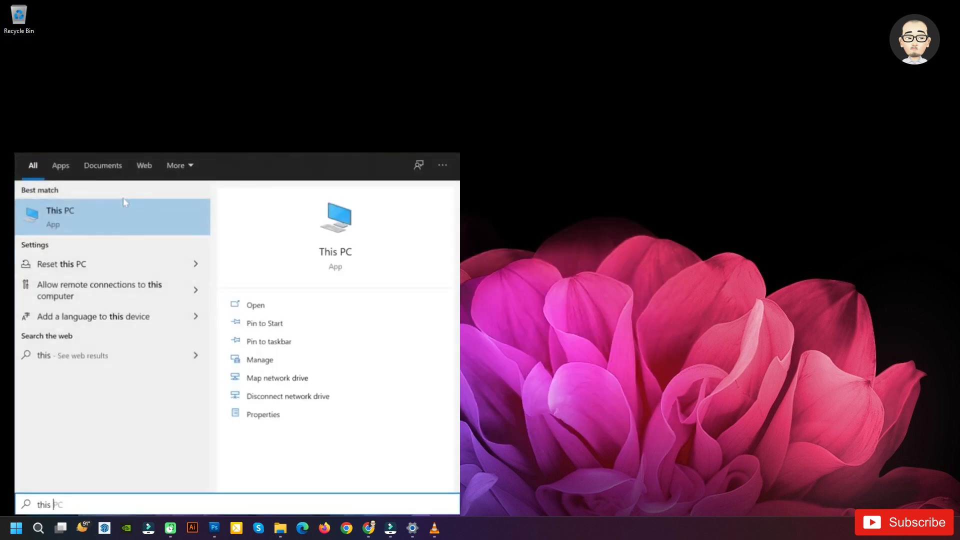
# - In Disk Management, shrink the C: volume by 10000 MB to free unallocated space
pyautogui.click(260, 359)
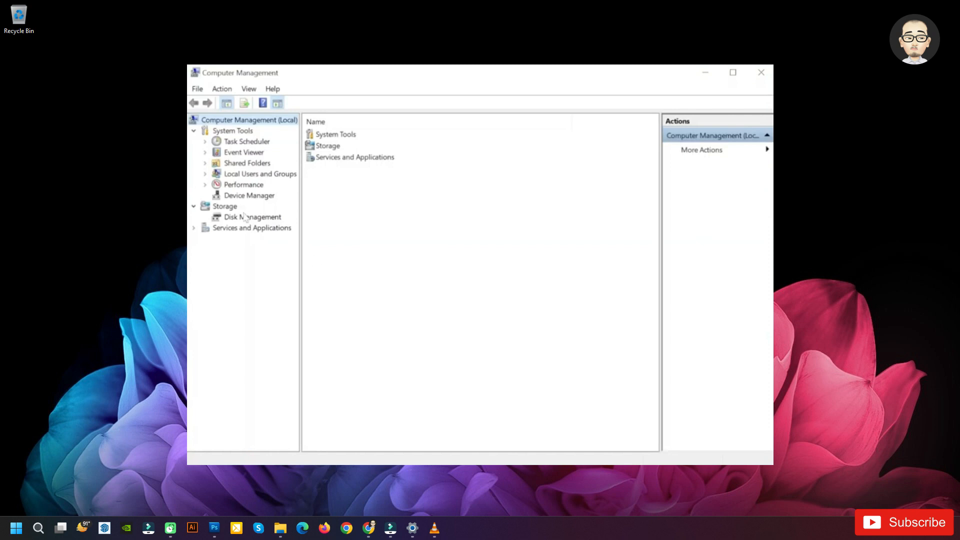
pyautogui.click(252, 217)
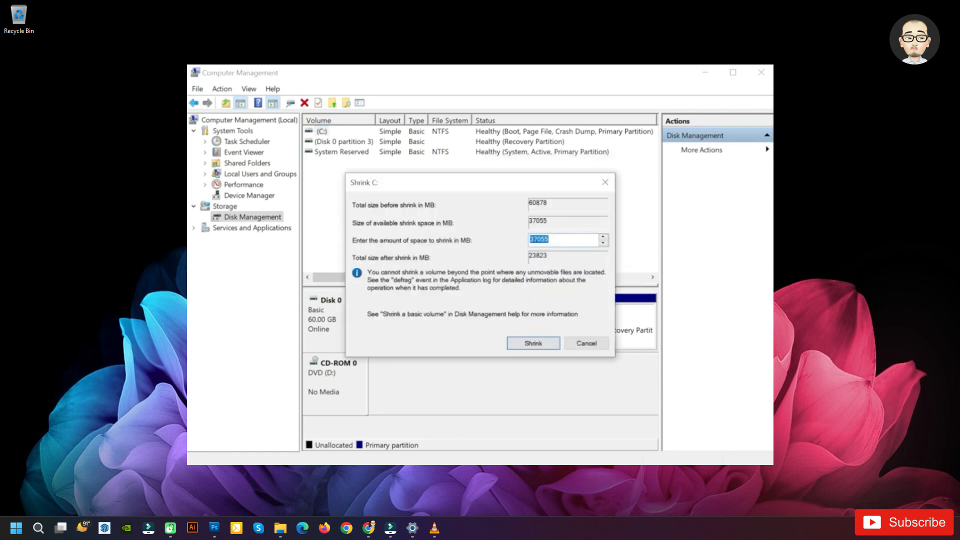
pyautogui.write('10000')
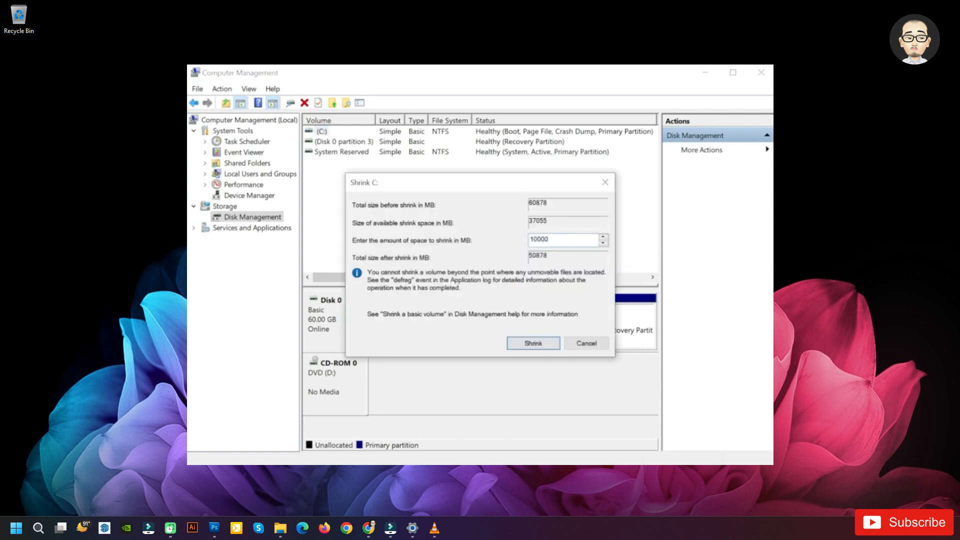
pyautogui.click(563, 239)
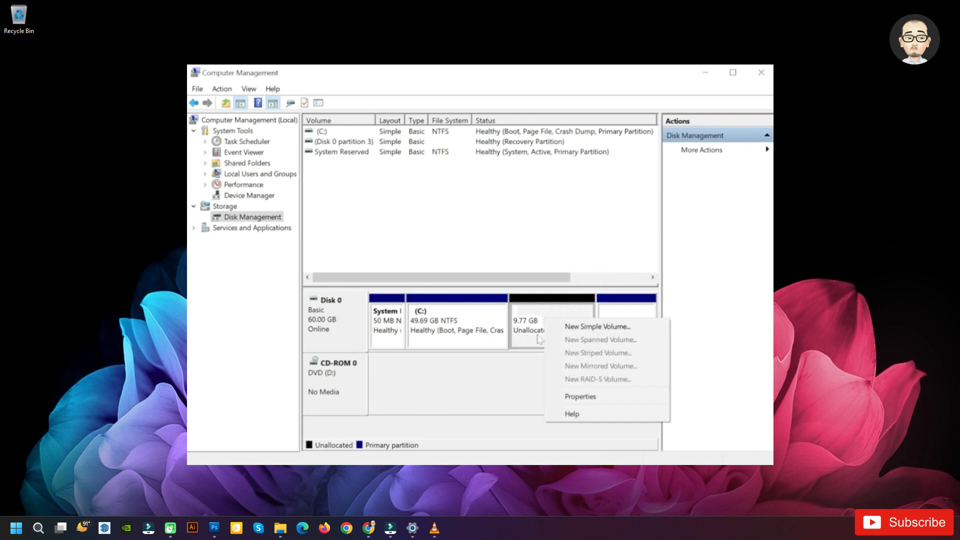
# - Create a new simple volume E: using all 9999 MB, labelled 'Windows 11 Clean'
pyautogui.click(596, 327)
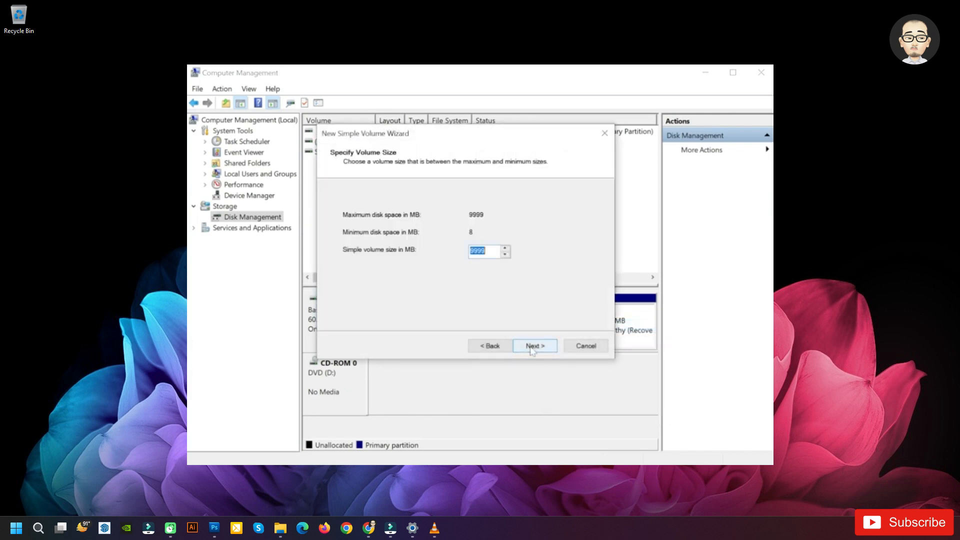
pyautogui.click(534, 346)
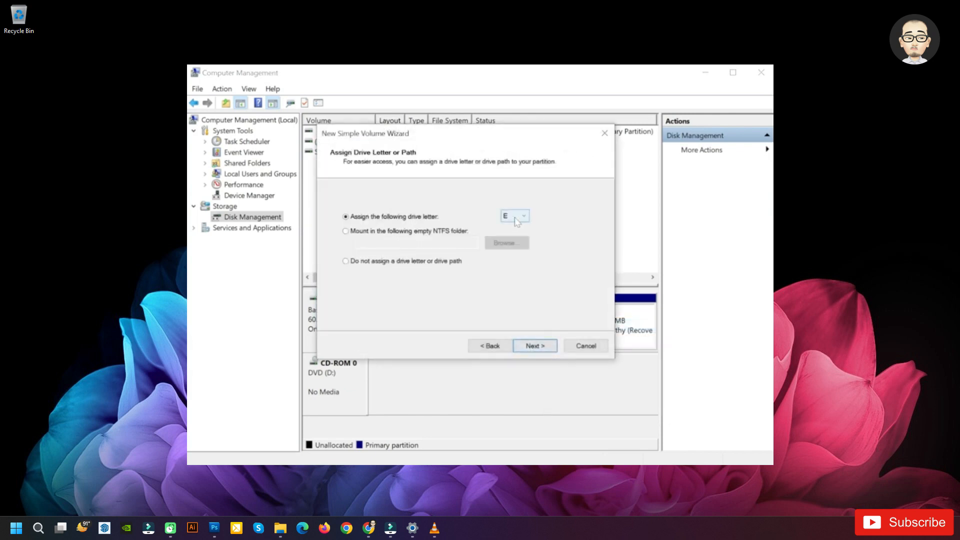
pyautogui.click(534, 346)
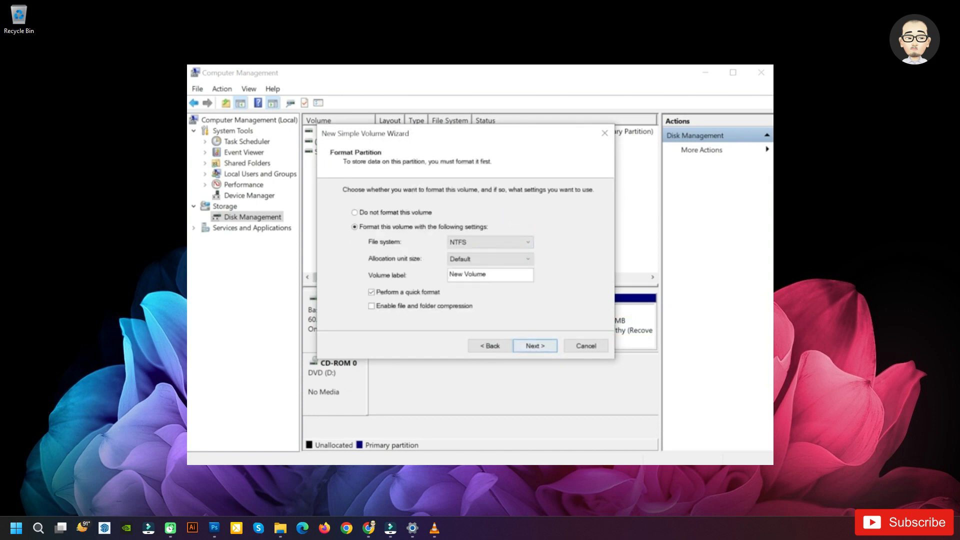
pyautogui.tripleClick(489, 274)
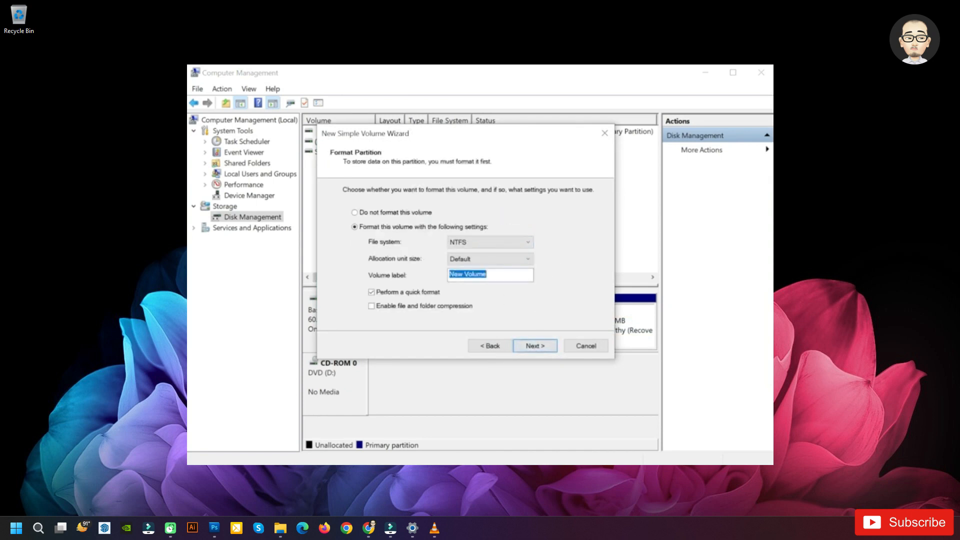
pyautogui.write('Windows 11 Clean')
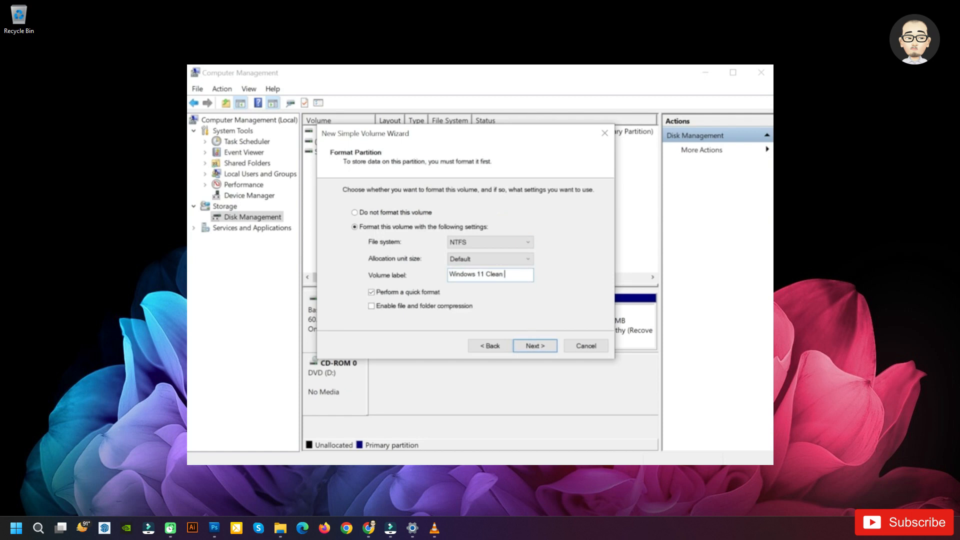
pyautogui.click(534, 346)
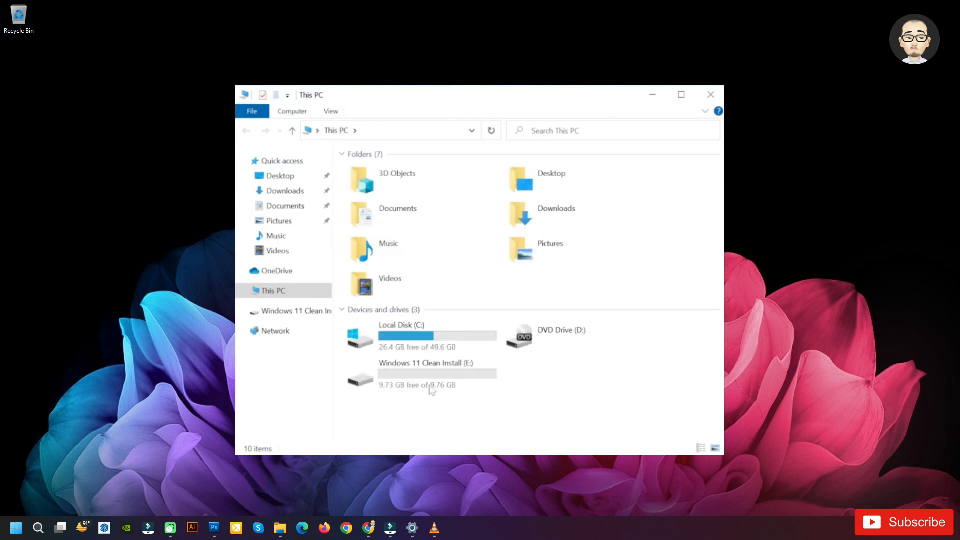
pyautogui.click(427, 373)
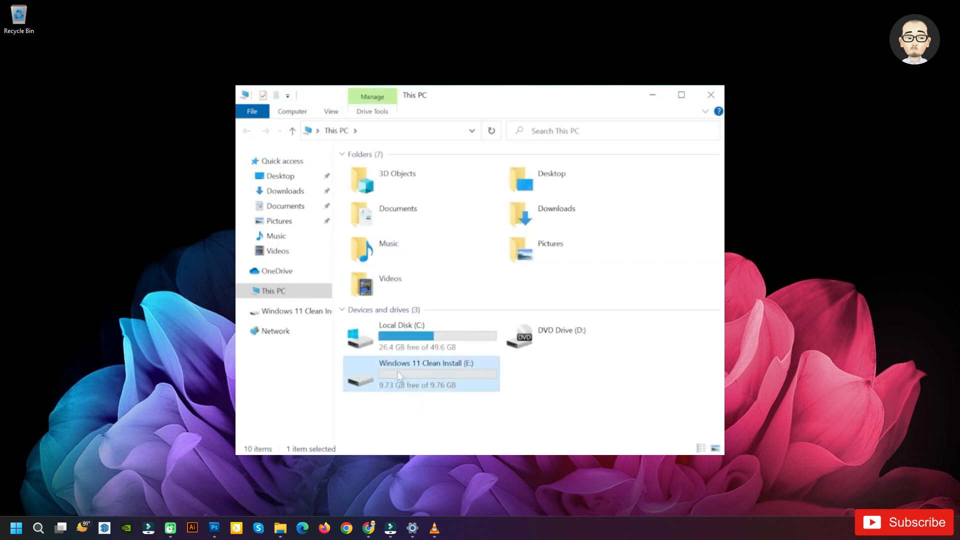
pyautogui.click(391, 283)
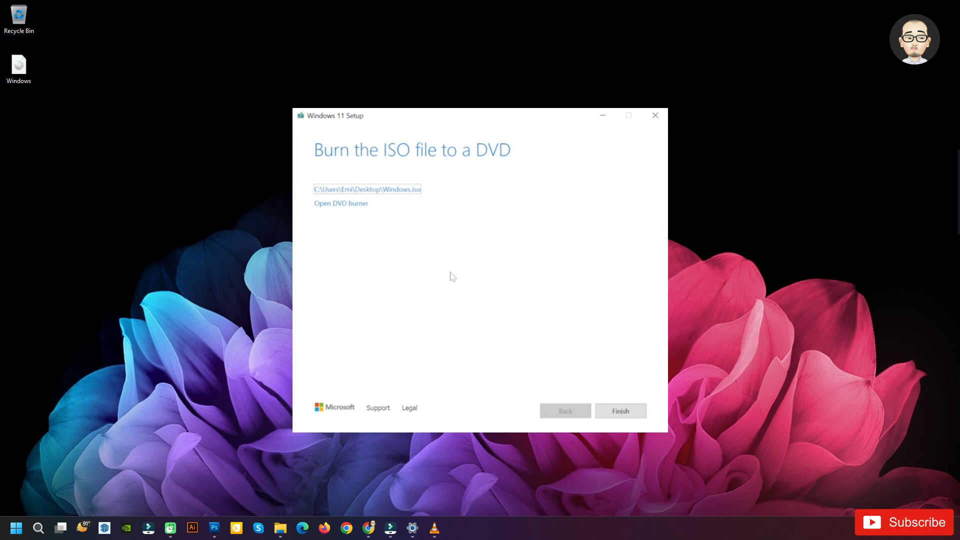
pyautogui.moveTo(544, 332)
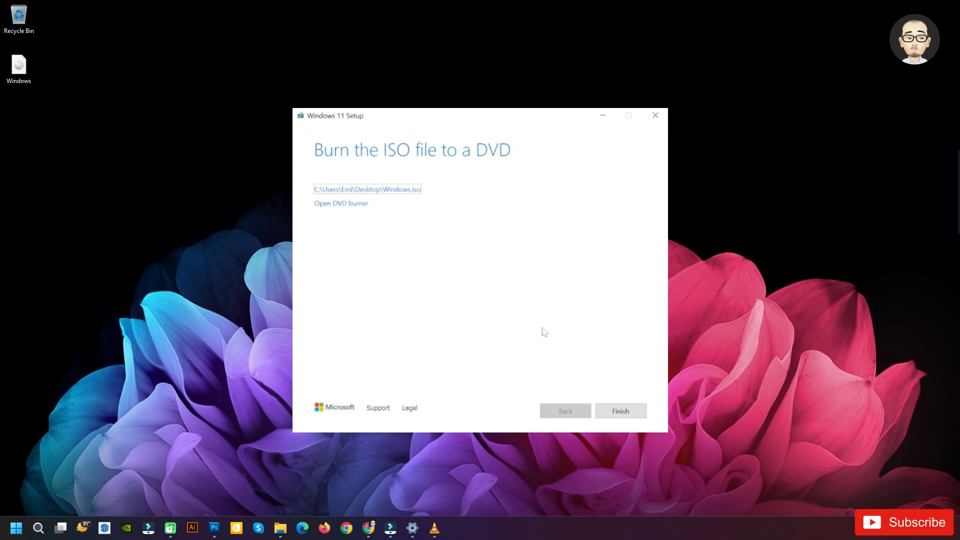
# - Finish and close the Media Creation Tool, leaving Windows.iso on the Desktop
pyautogui.click(620, 411)
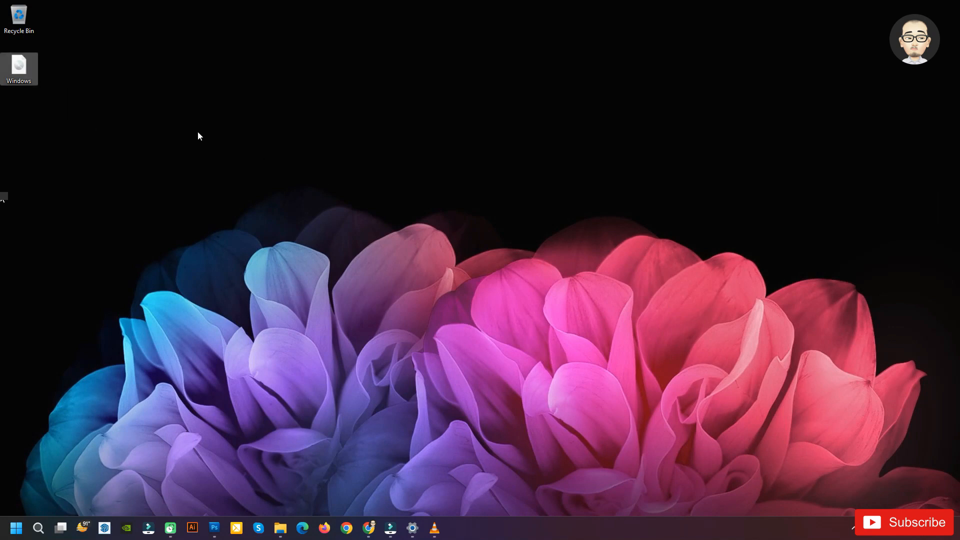
# - Extract Windows.iso with WinRAR onto the Windows 11 Clean Install (E:) drive
pyautogui.rightClick(18, 67)
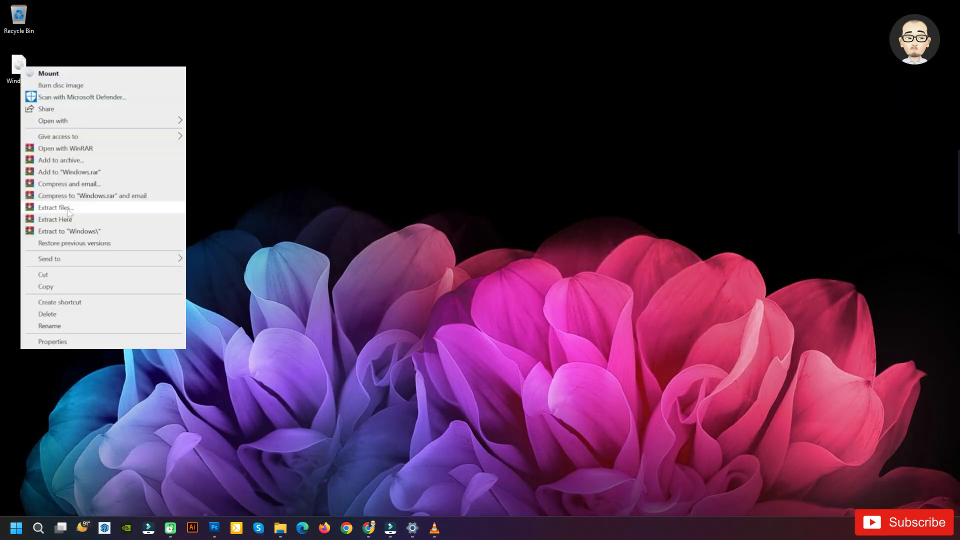
pyautogui.click(54, 207)
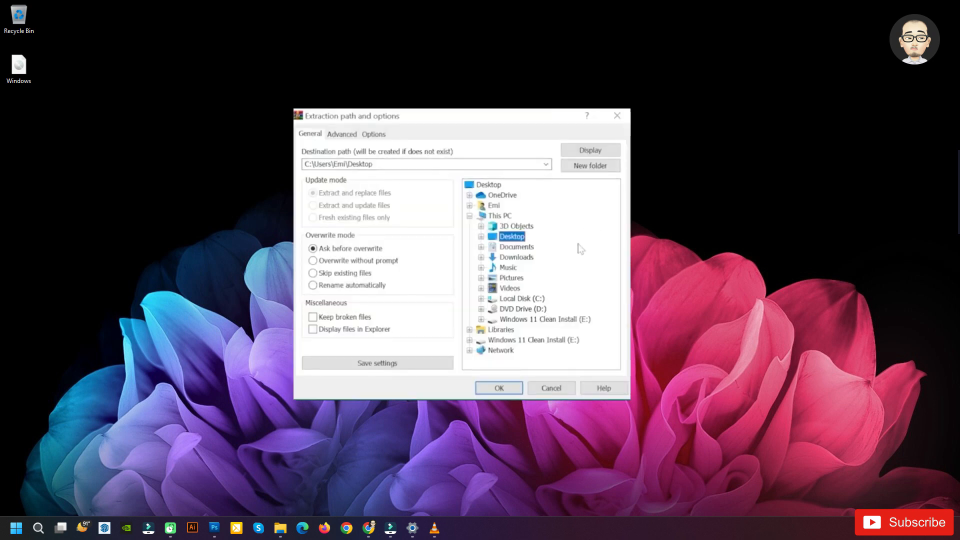
pyautogui.click(544, 319)
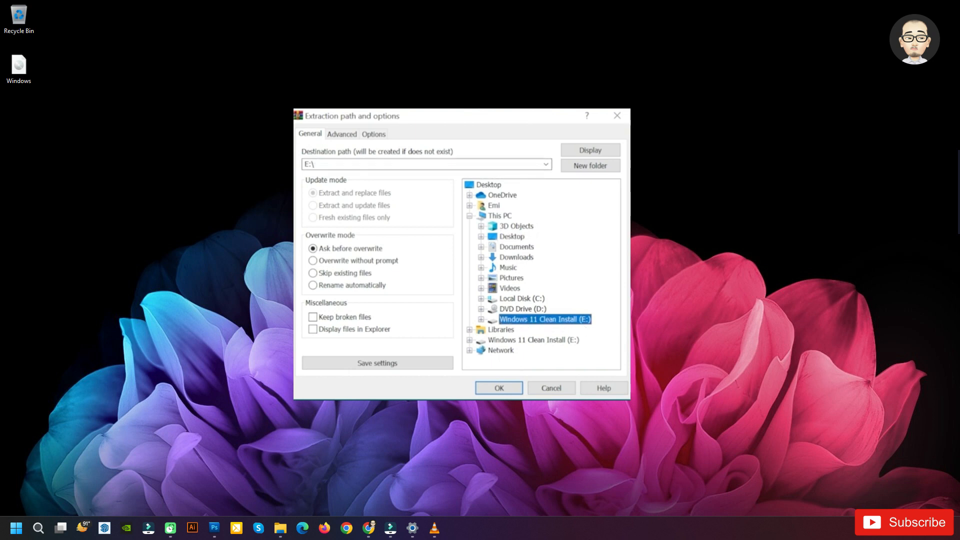
pyautogui.click(498, 389)
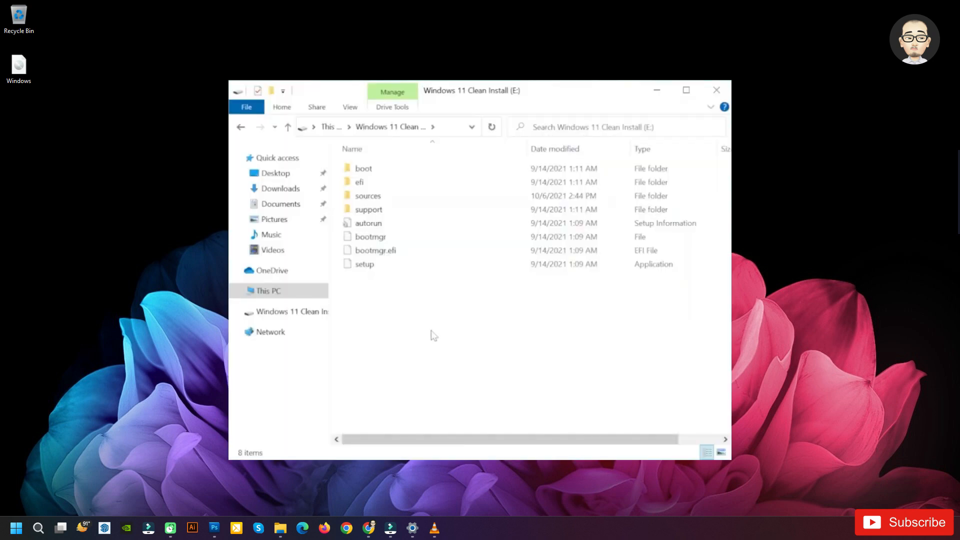
# - Look over the extracted files on the E: drive and move on to the browser
pyautogui.click(368, 209)
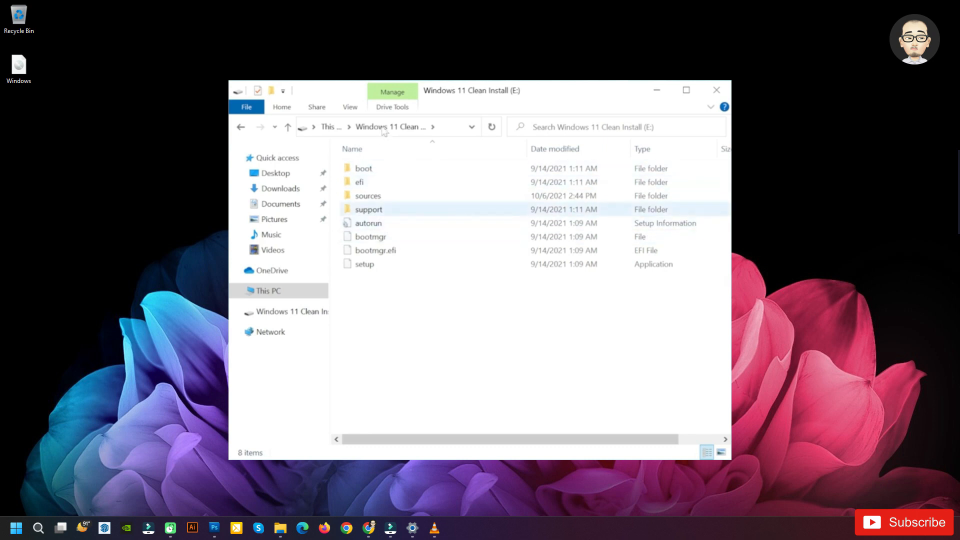
pyautogui.click(716, 90)
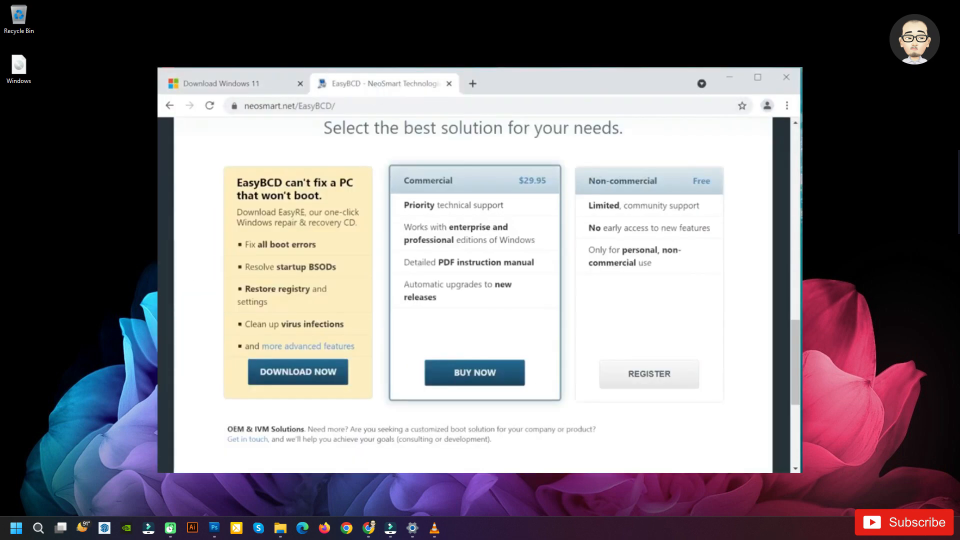
# - Register for the free non-commercial EasyBCD edition and start its download from neosmart.net
pyautogui.scroll(3)
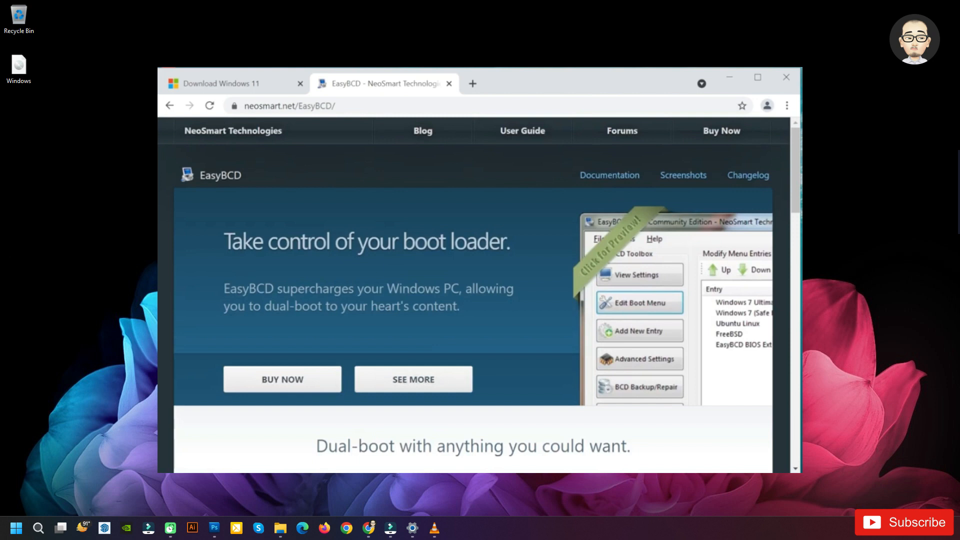
pyautogui.scroll(-3)
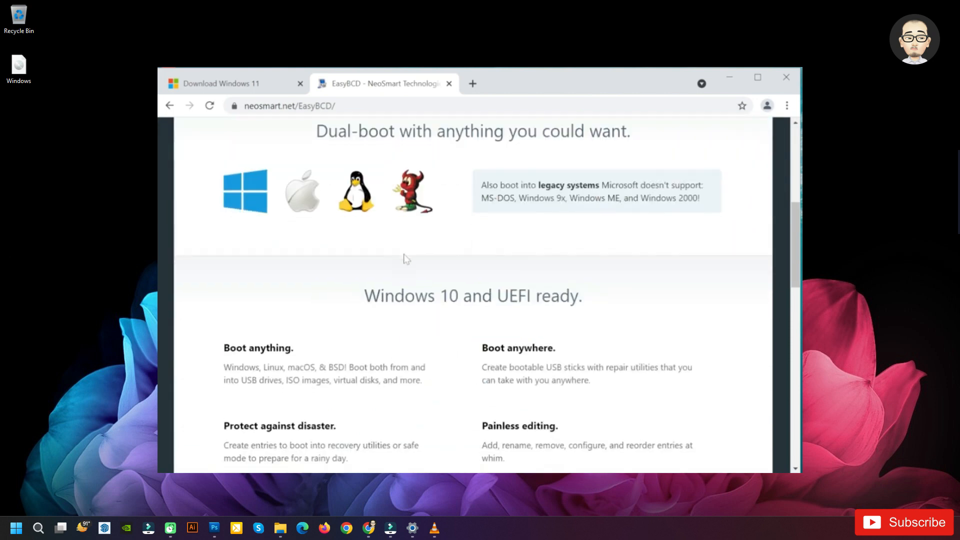
pyautogui.scroll(-3)
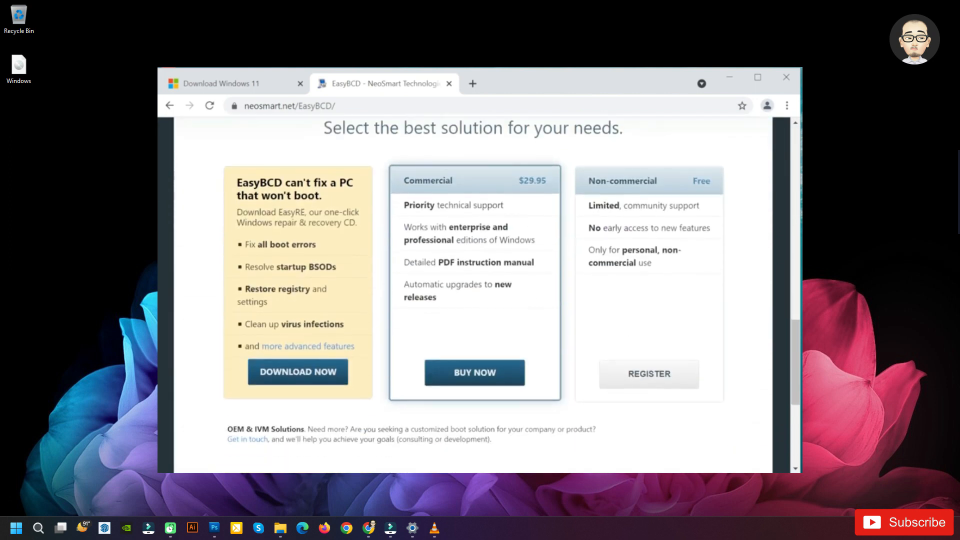
pyautogui.click(648, 374)
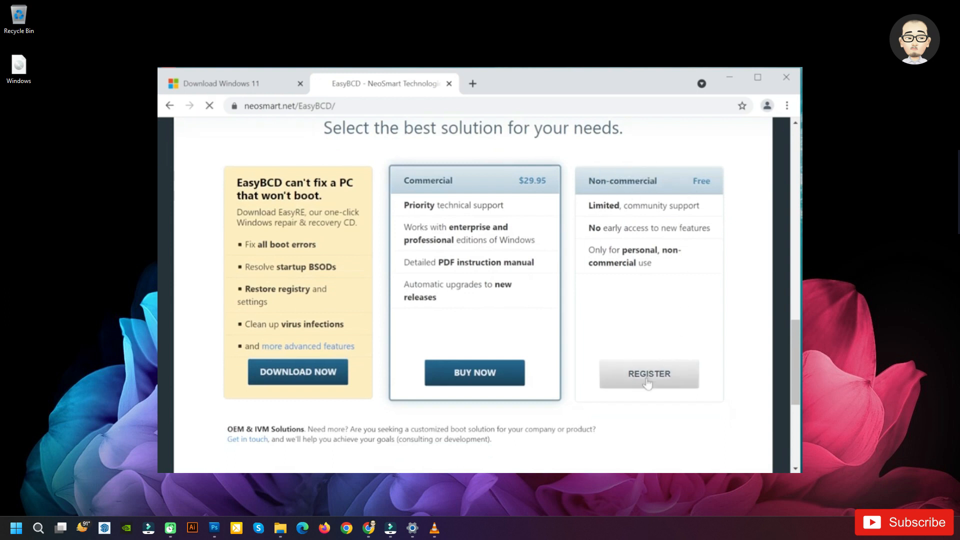
pyautogui.click(648, 373)
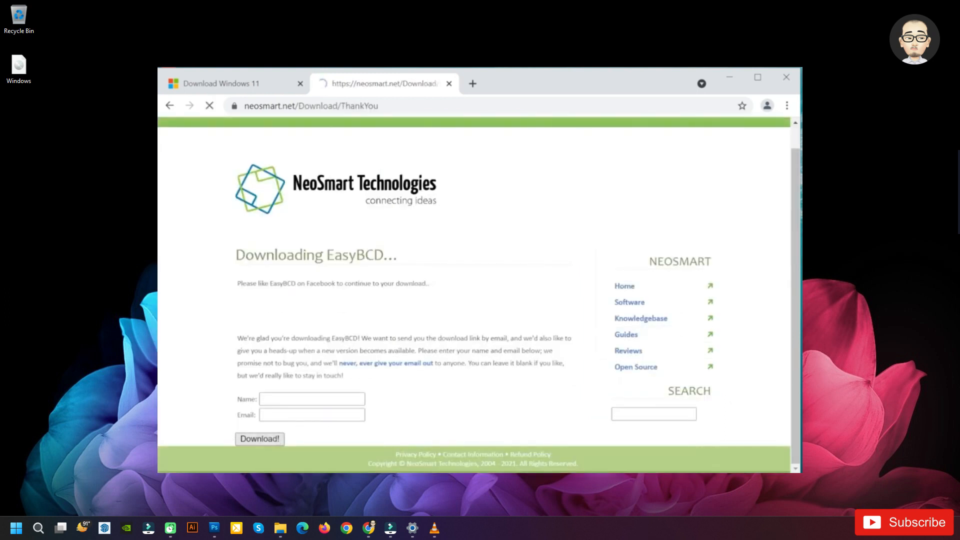
pyautogui.click(787, 77)
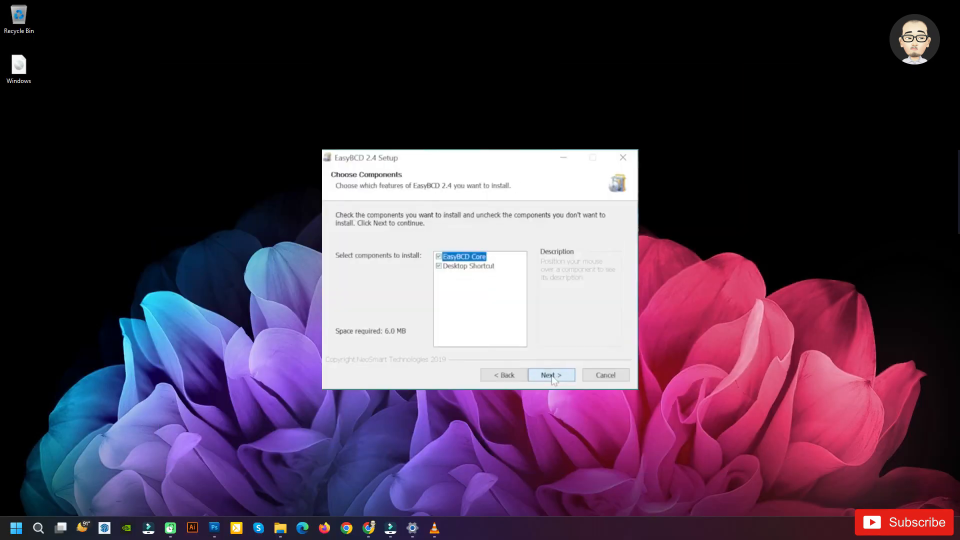
# - Install EasyBCD 2.4 with Core and Desktop Shortcut components and finish with Run EasyBCD ticked
pyautogui.click(550, 376)
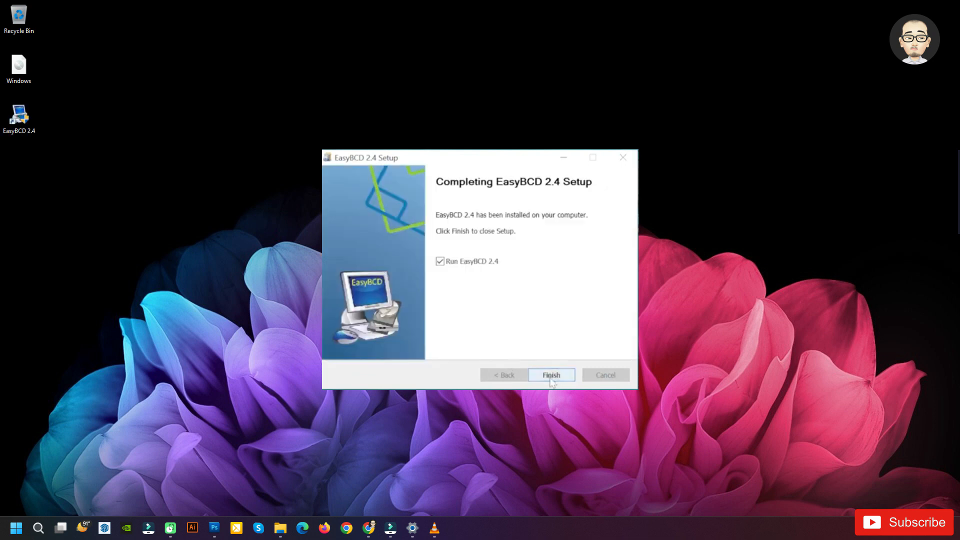
pyautogui.click(549, 375)
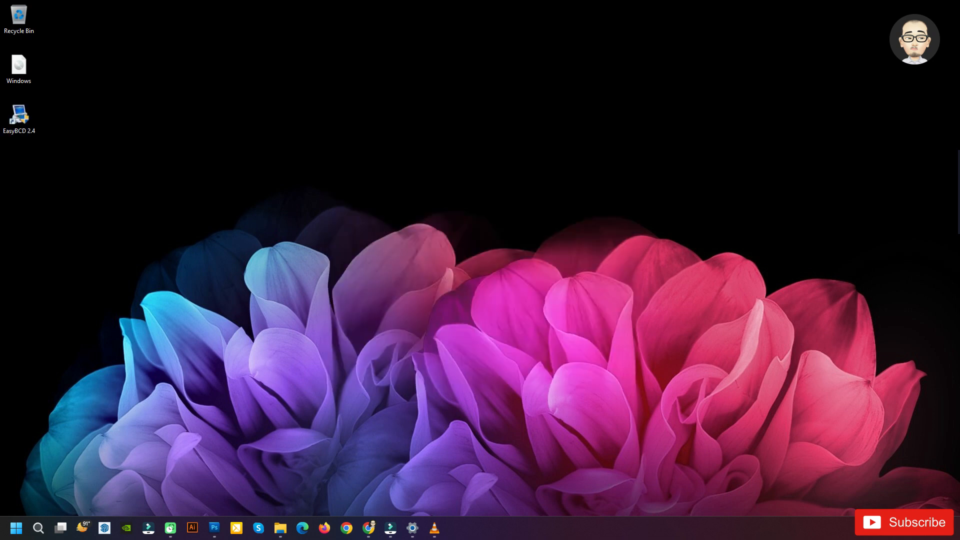
# - Launch EasyBCD, accept the Community Edition notice and go to Add New Entry's WinPE settings
pyautogui.doubleClick(19, 116)
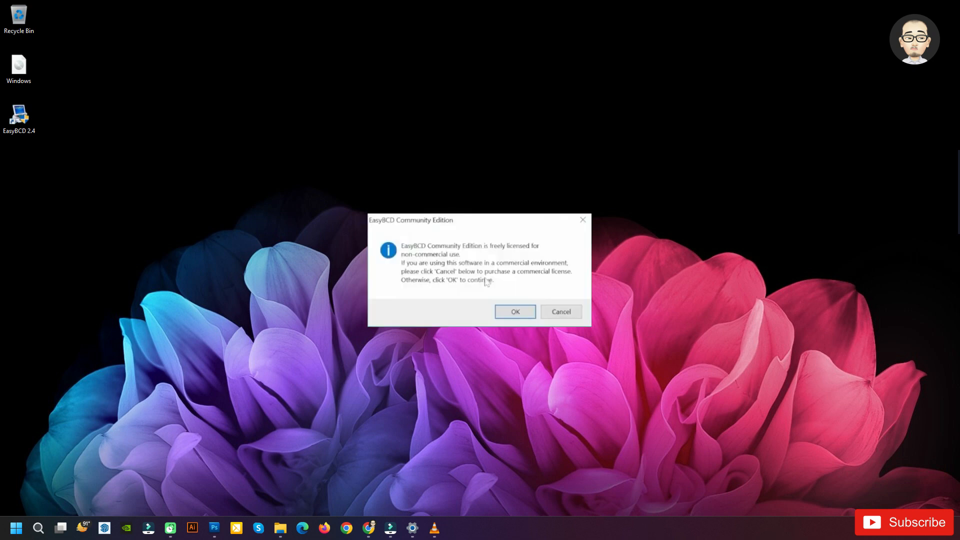
pyautogui.click(514, 312)
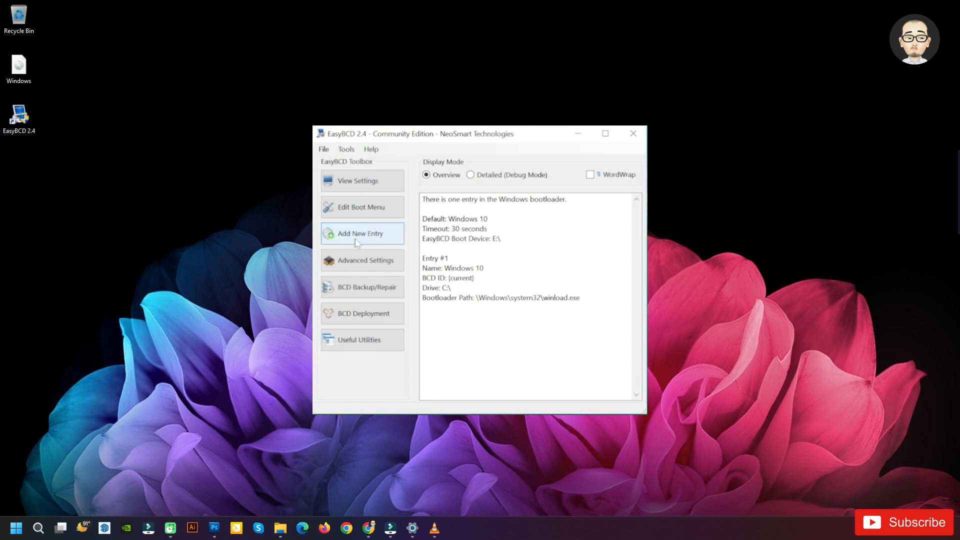
pyautogui.click(360, 233)
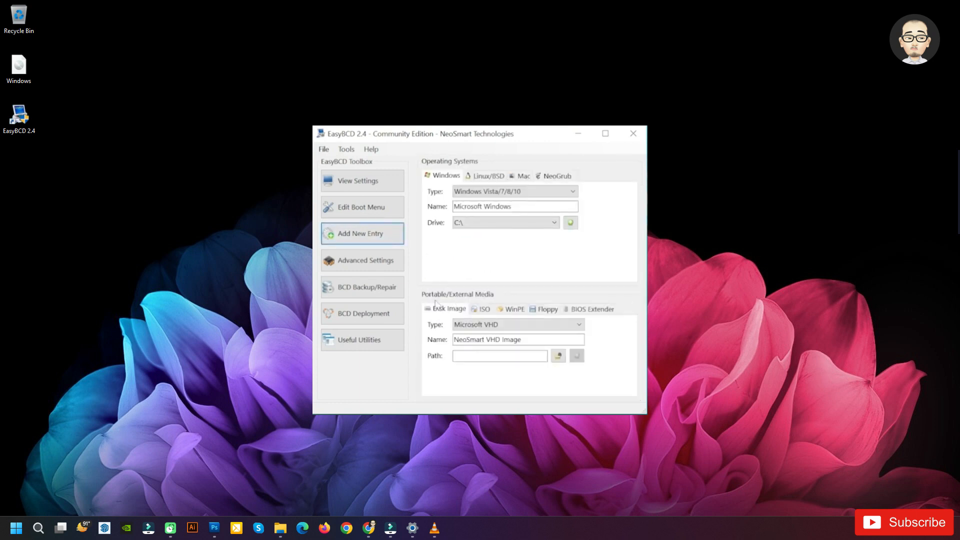
pyautogui.click(515, 309)
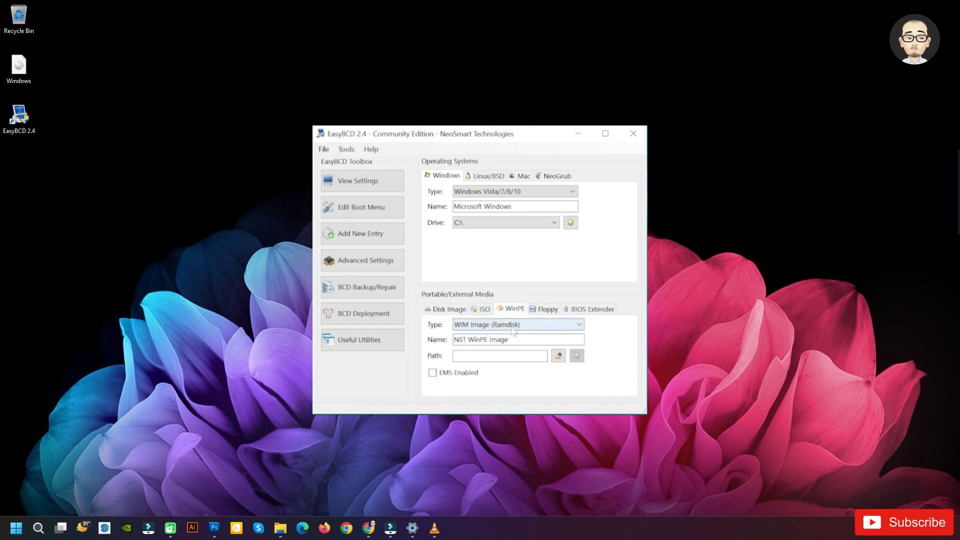
# - Name the new WinPE entry 'Windows 11 Clean Install'
pyautogui.tripleClick(517, 339)
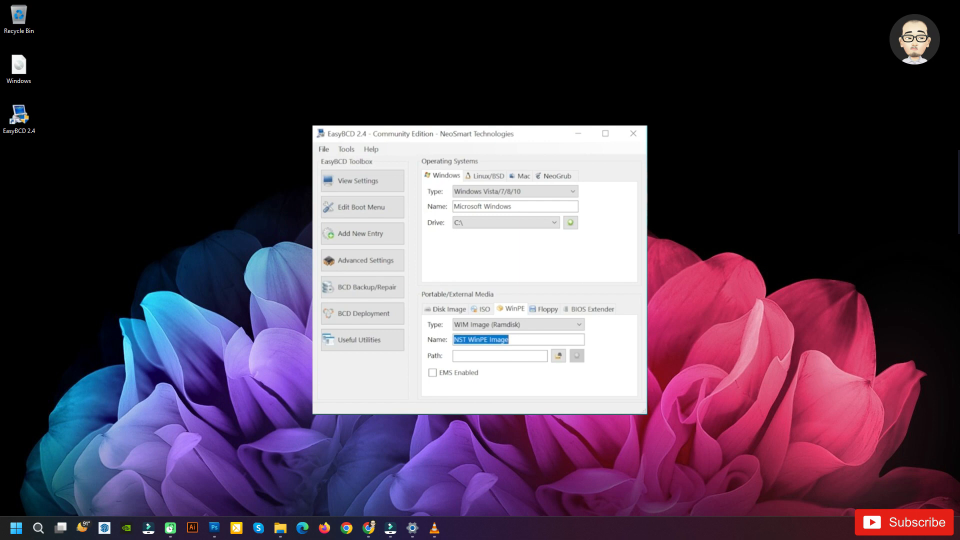
pyautogui.write('Windows 1')
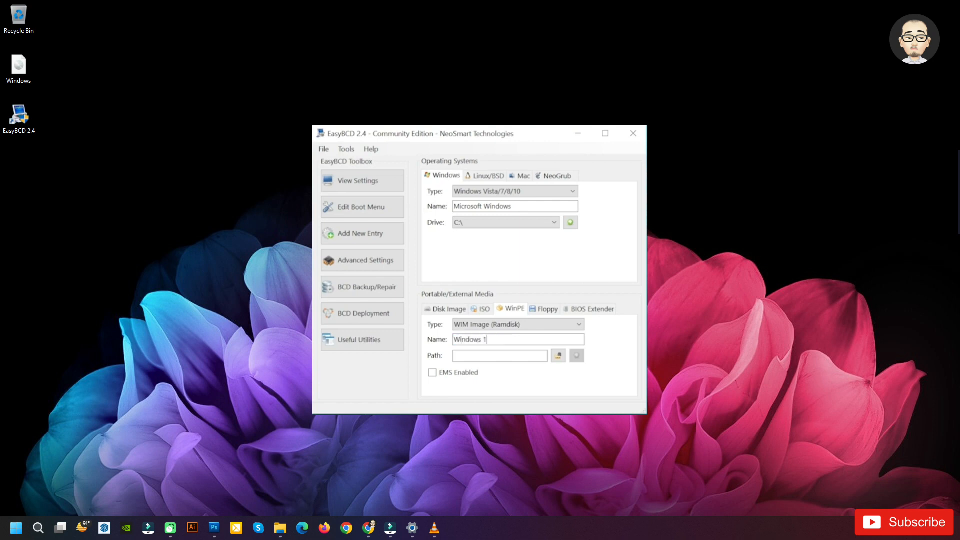
pyautogui.write('1 Clean Inst')
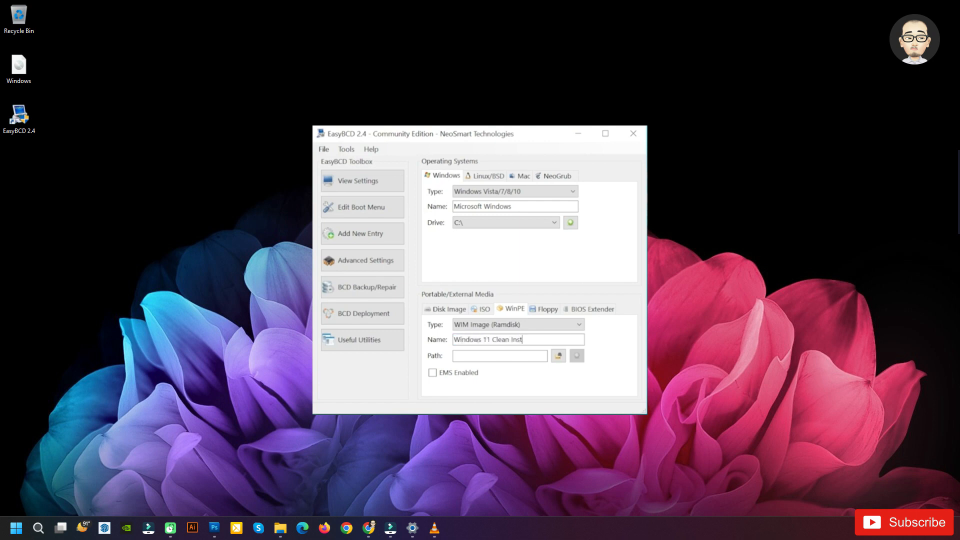
# - Point the entry at E:\sources\boot.wim and add it to the boot menu
pyautogui.click(558, 355)
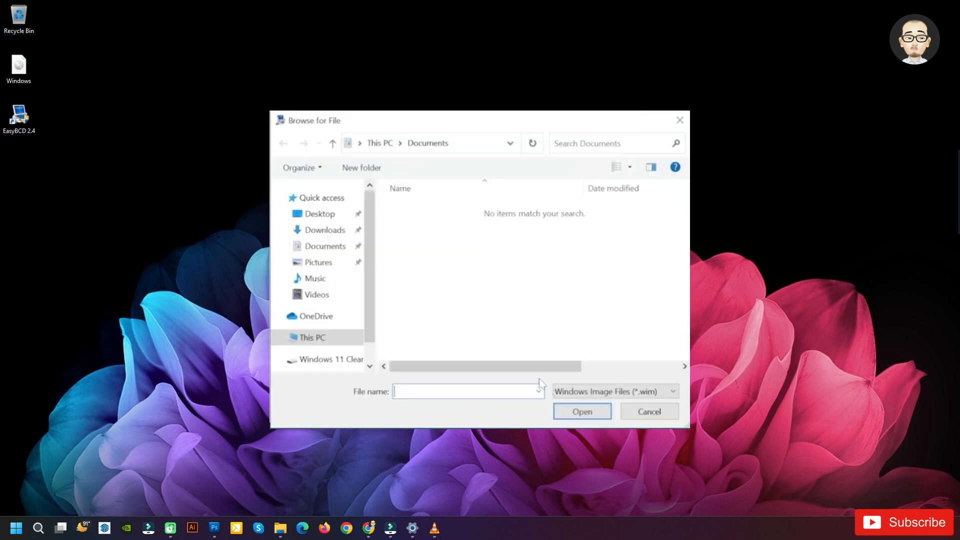
pyautogui.click(324, 359)
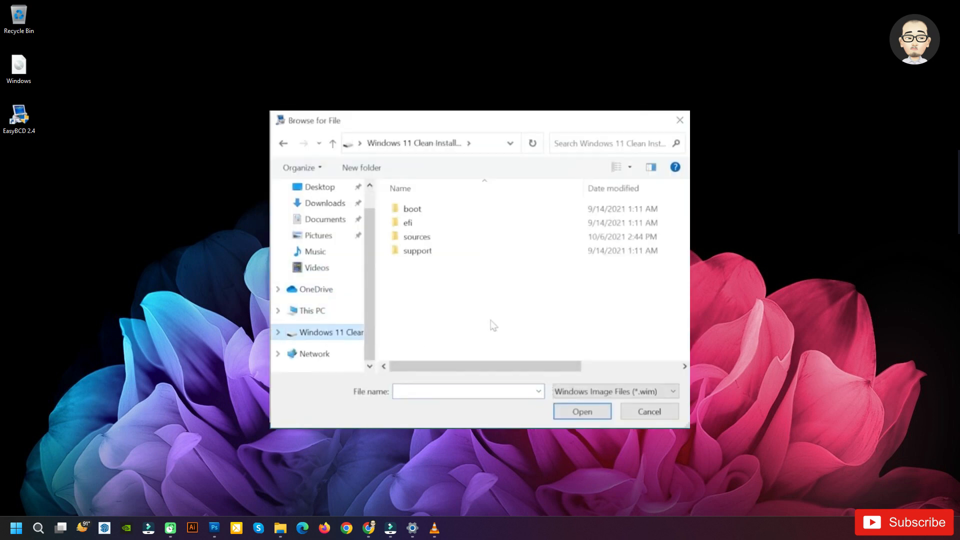
pyautogui.doubleClick(416, 236)
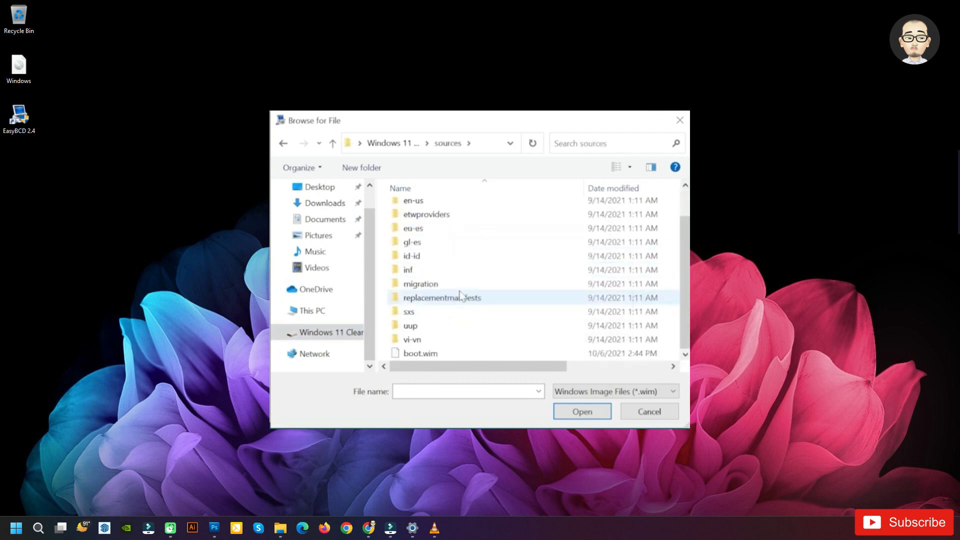
pyautogui.click(420, 353)
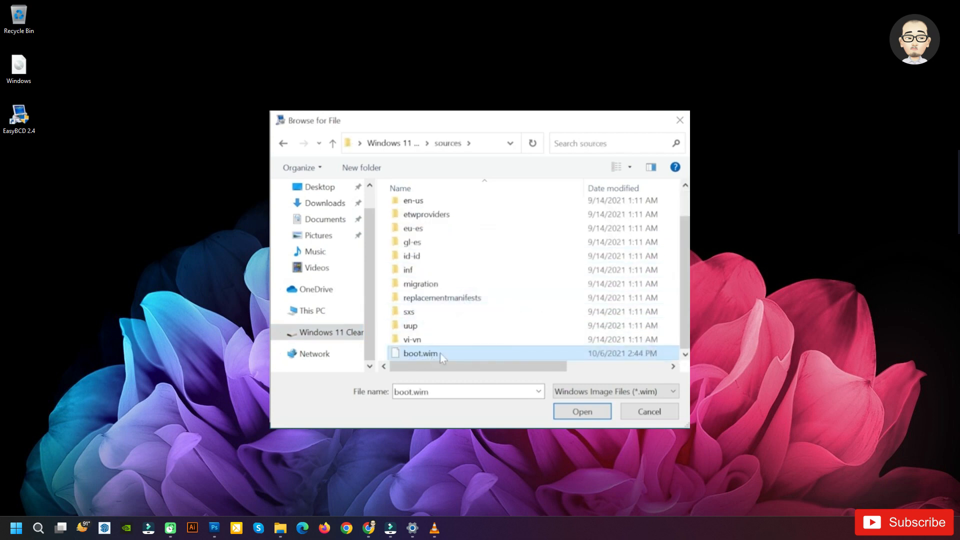
pyautogui.click(581, 411)
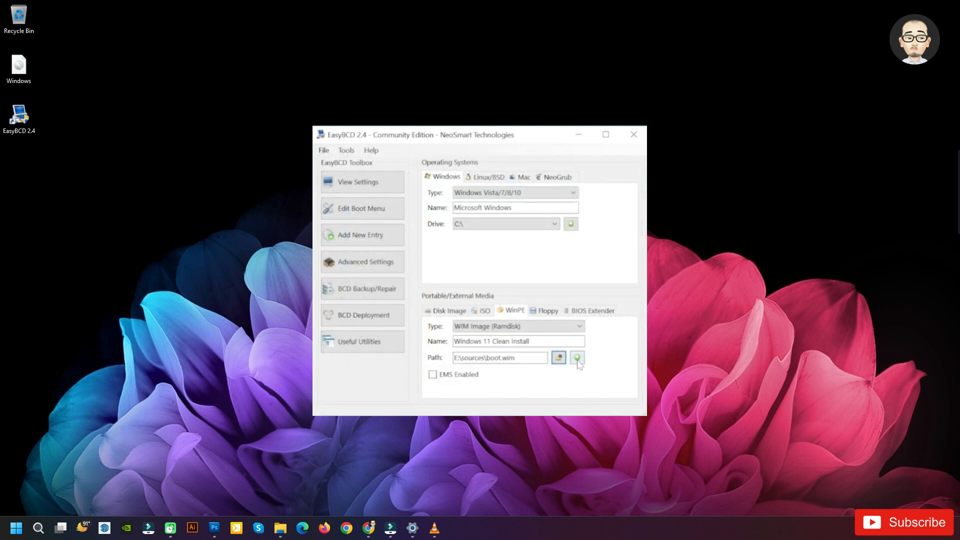
pyautogui.click(577, 359)
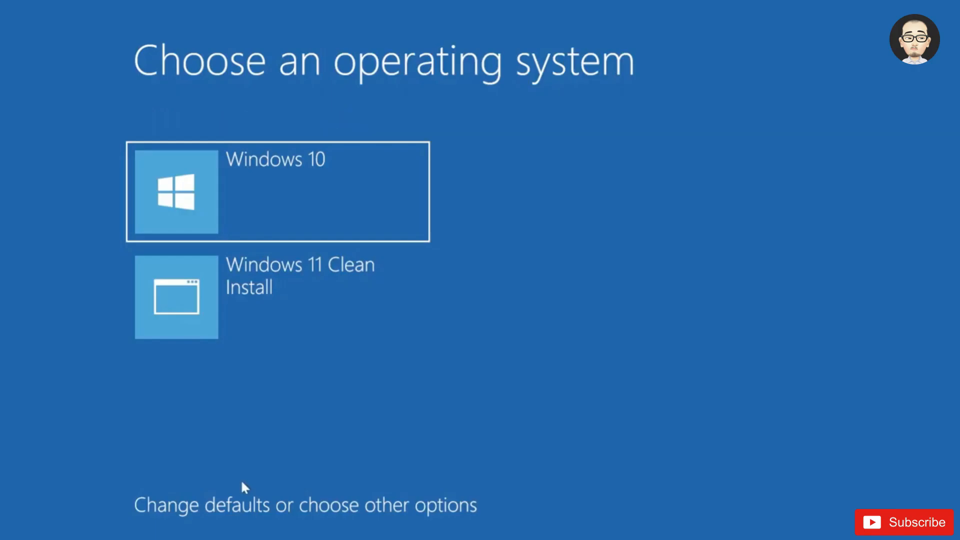
pyautogui.moveTo(288, 203)
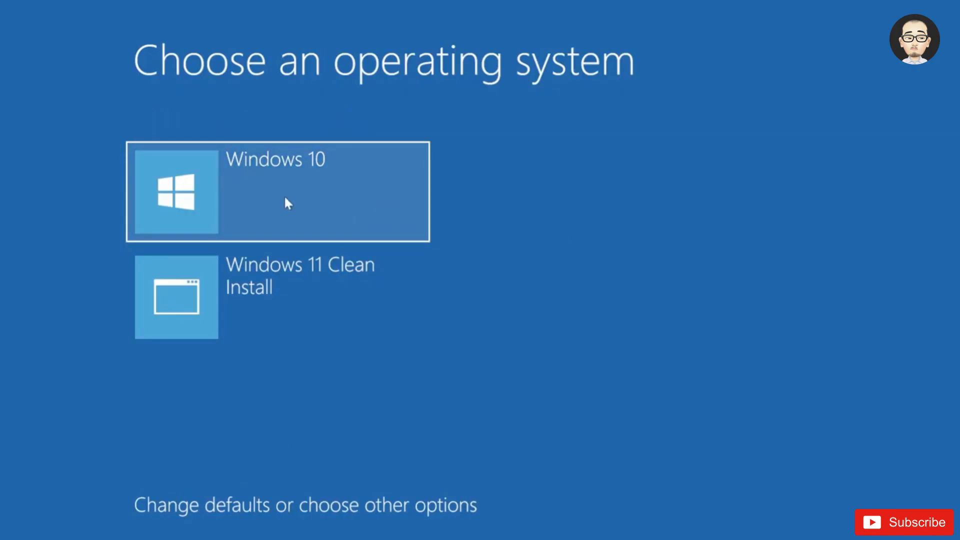
pyautogui.moveTo(518, 227)
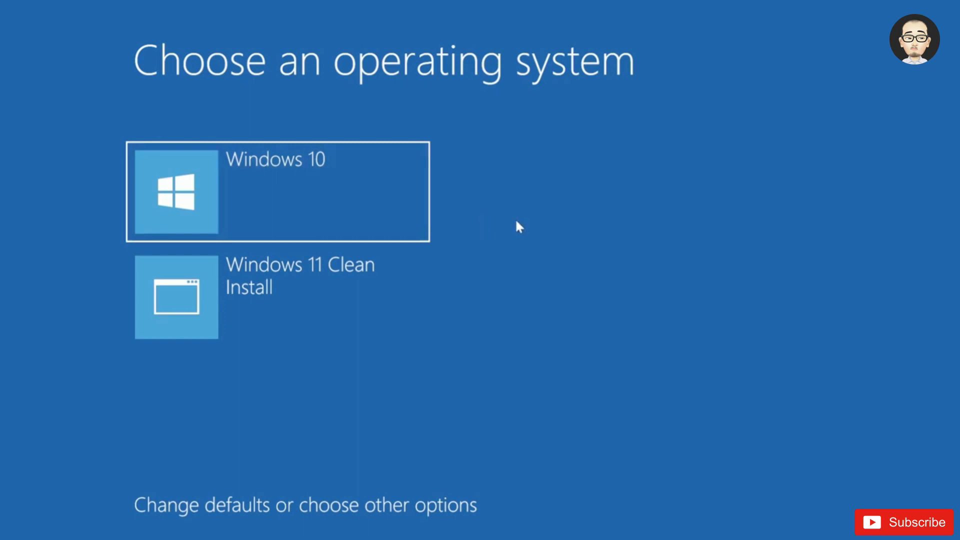
pyautogui.moveTo(304, 320)
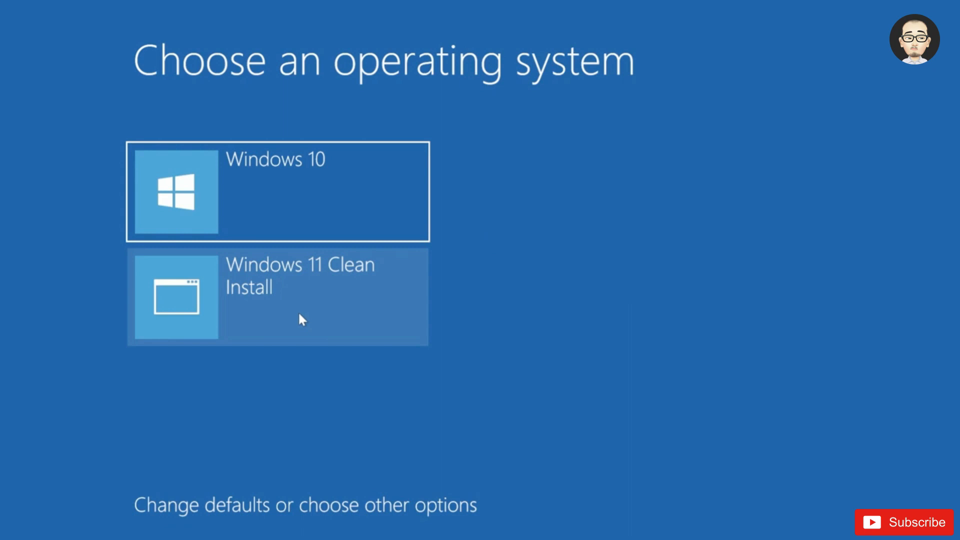
# - Boot the 'Windows 11 Clean Install' entry from the Choose an operating system screen
pyautogui.click(277, 298)
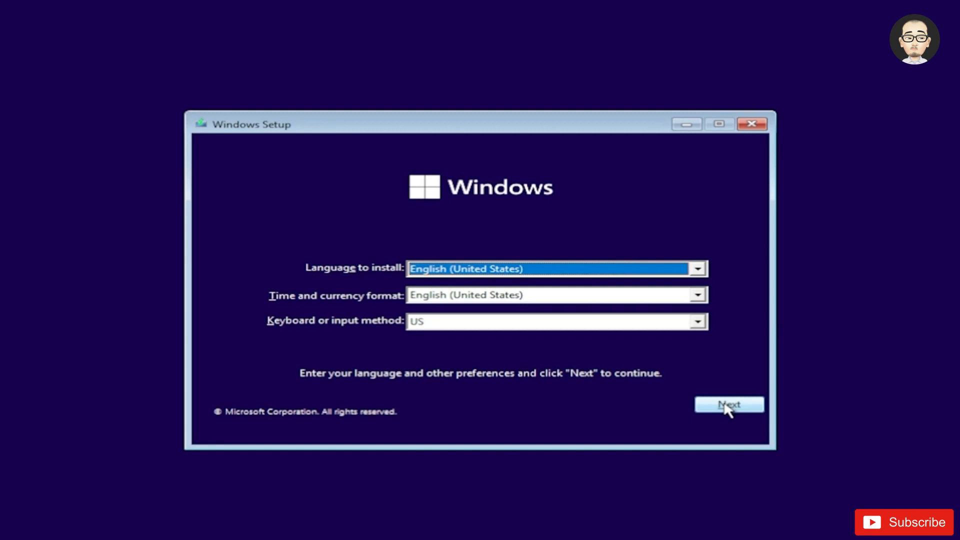
# - Keep English (United States), skip the product key, choose Windows 11 Pro, accept terms and go Custom: Install Windows only
pyautogui.click(729, 405)
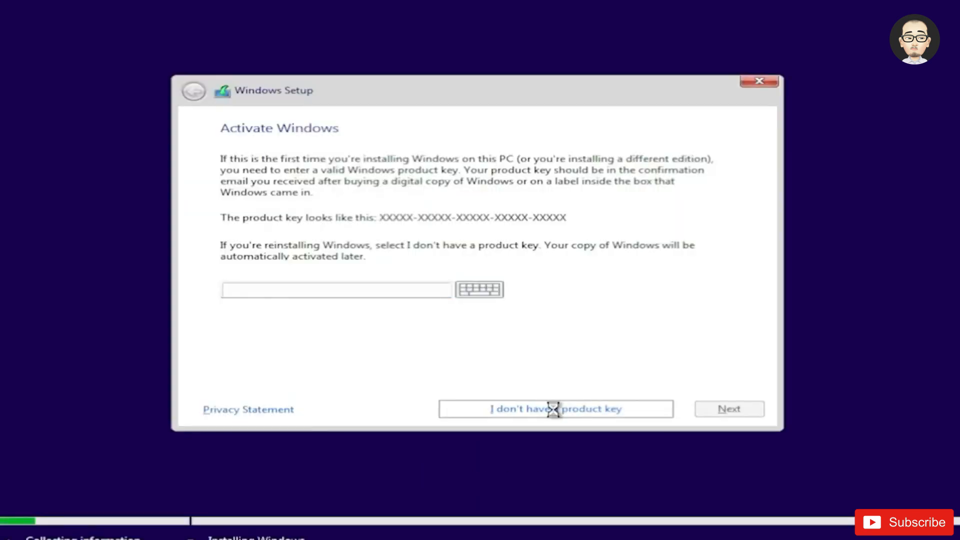
pyautogui.click(554, 408)
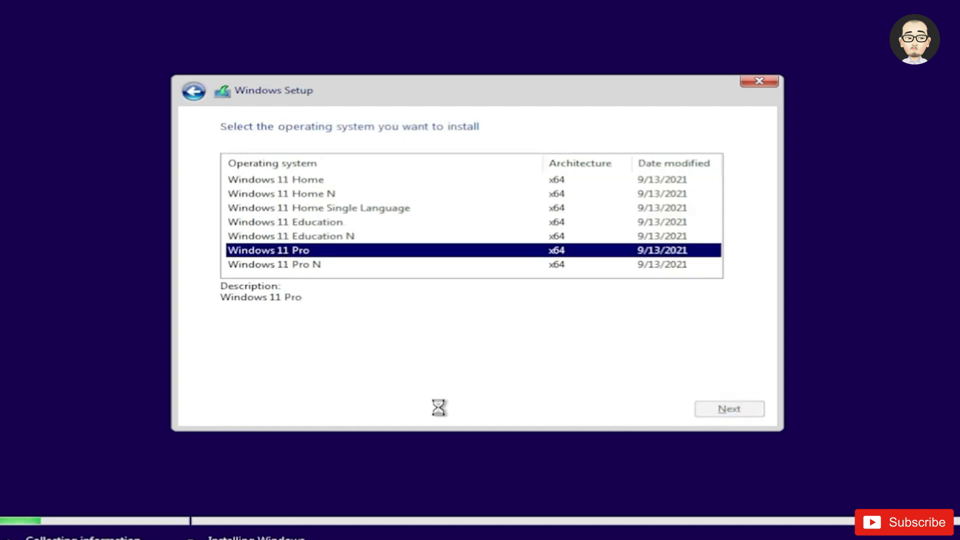
pyautogui.click(729, 408)
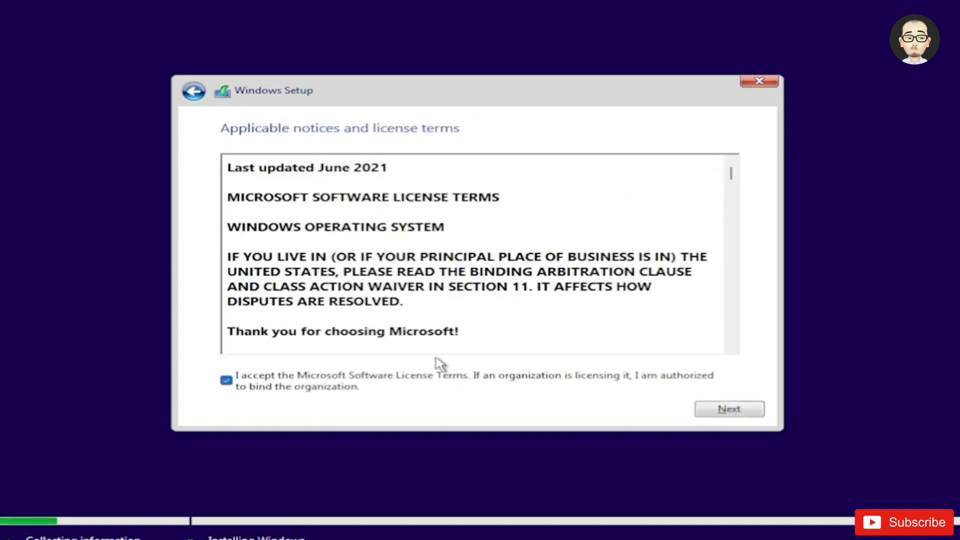
pyautogui.moveTo(729, 408)
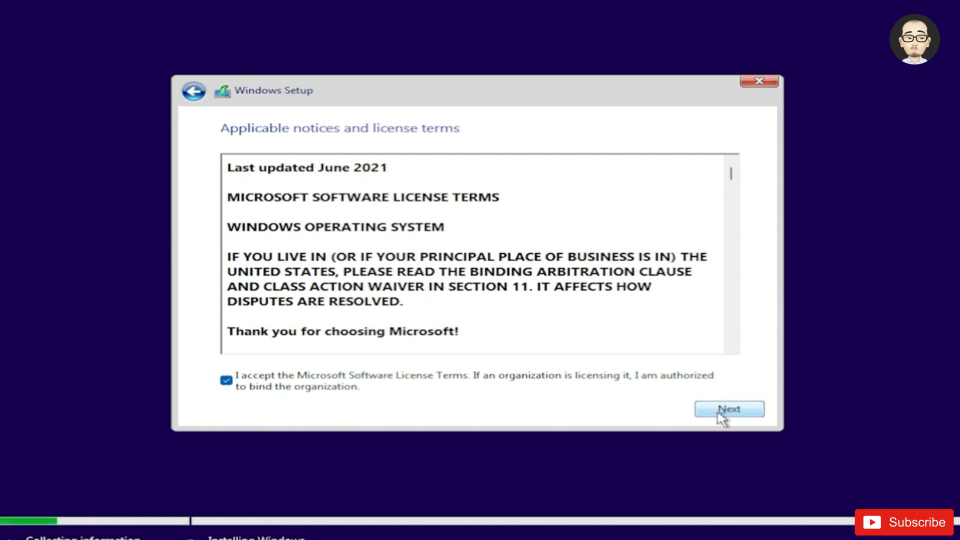
pyautogui.click(728, 409)
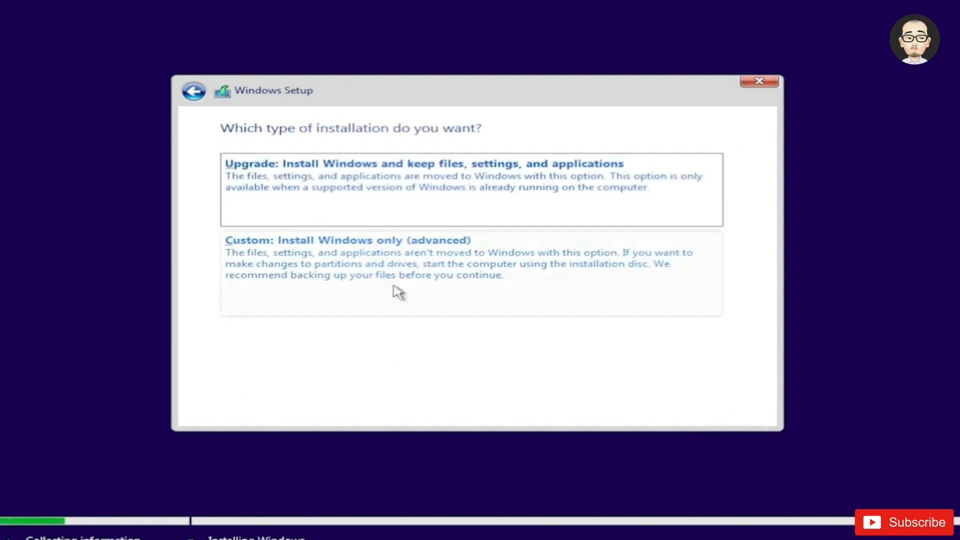
pyautogui.click(347, 240)
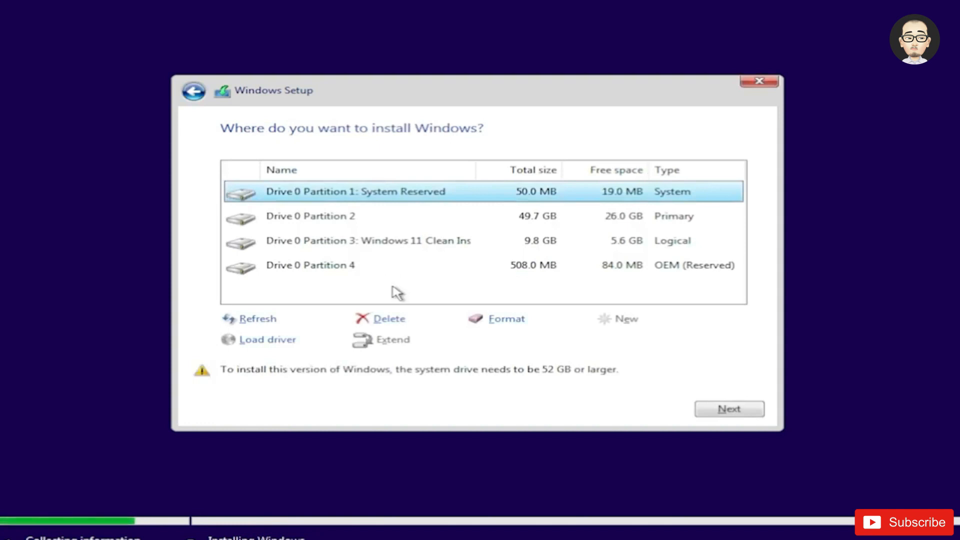
pyautogui.moveTo(398, 250)
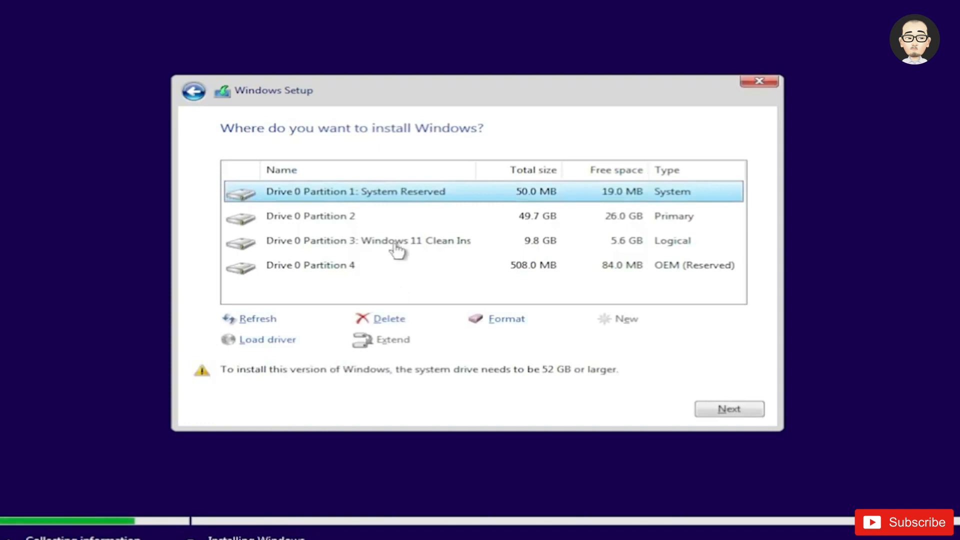
pyautogui.moveTo(397, 276)
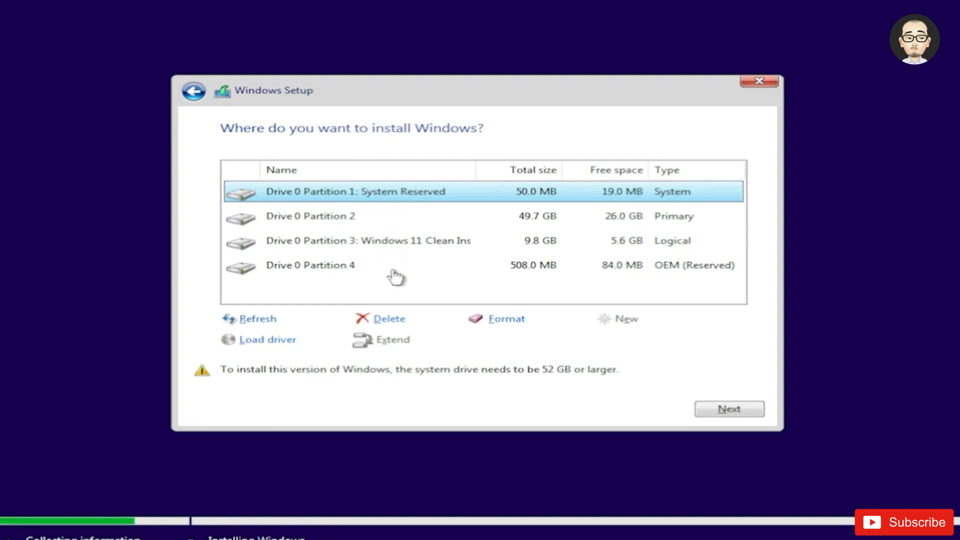
pyautogui.moveTo(393, 296)
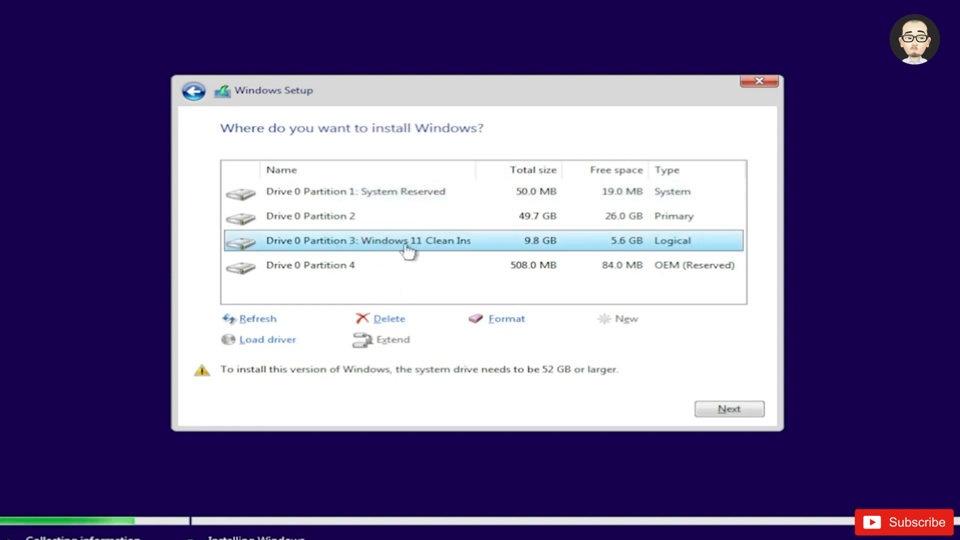
pyautogui.moveTo(516, 251)
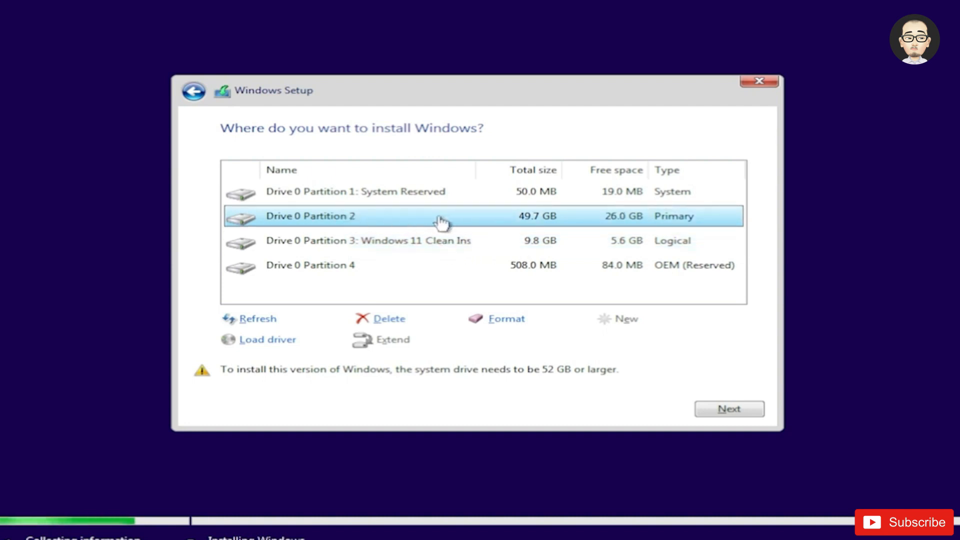
# - Delete Drive 0 Partition 2 (49.7 GB) and install Windows into the resulting unallocated space
pyautogui.click(388, 318)
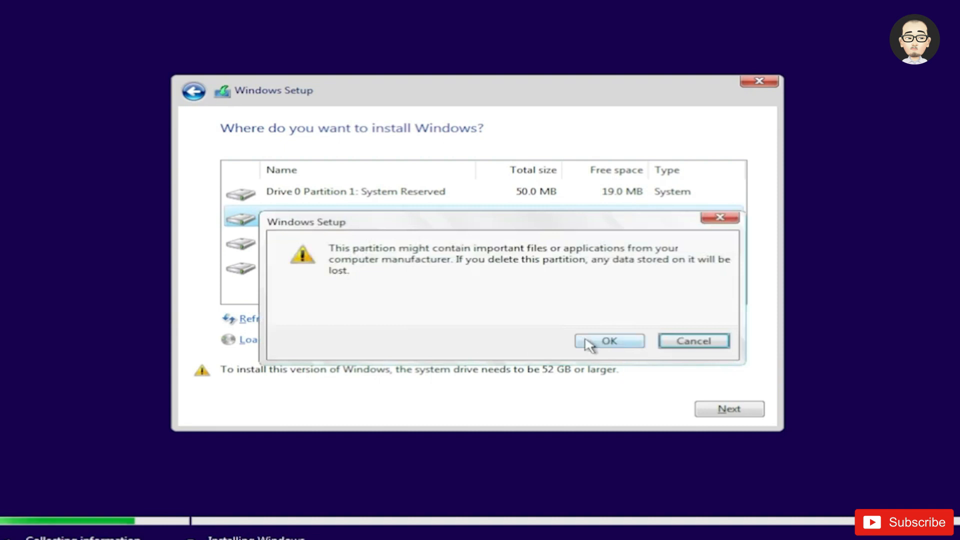
pyautogui.click(608, 341)
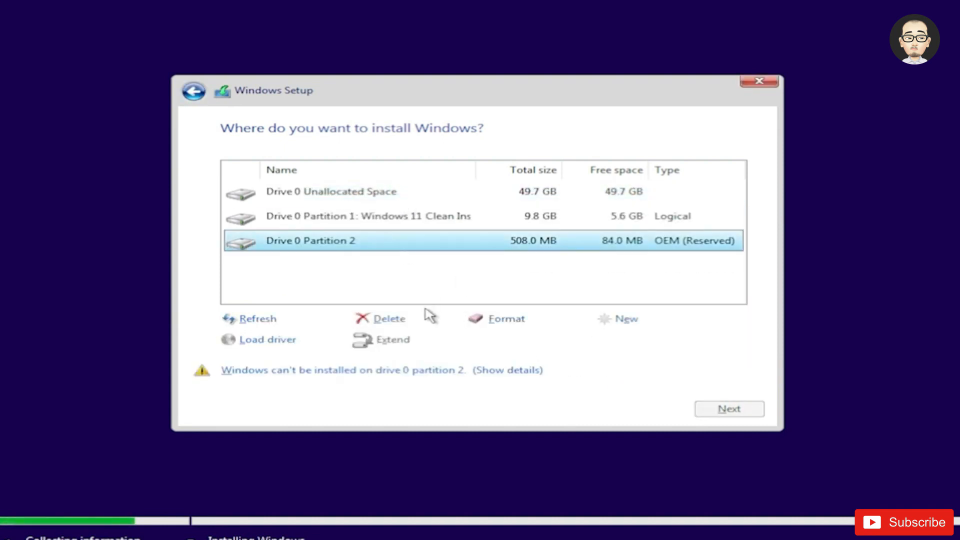
pyautogui.click(331, 191)
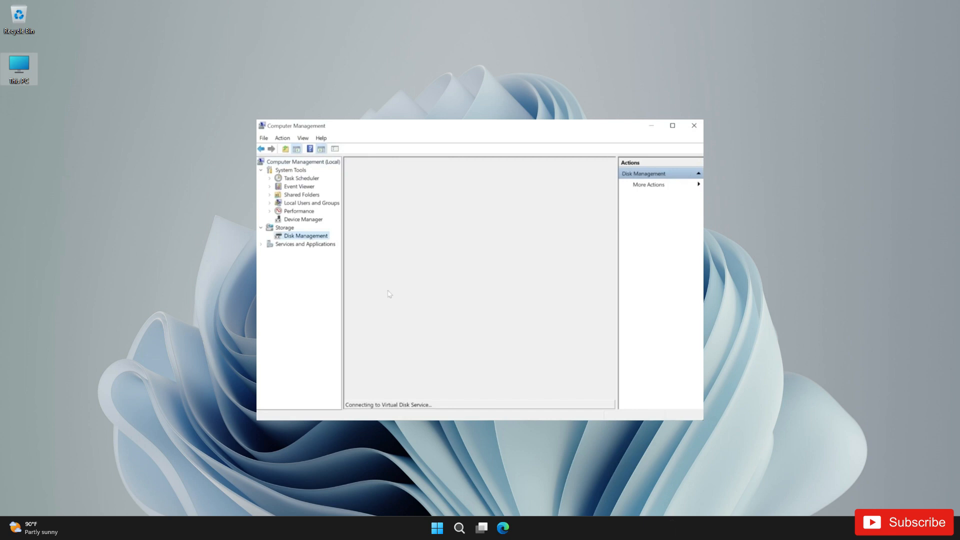
# - Delete the 9.77 GB Windows Clean Install volume and its empty partition
pyautogui.rightClick(533, 312)
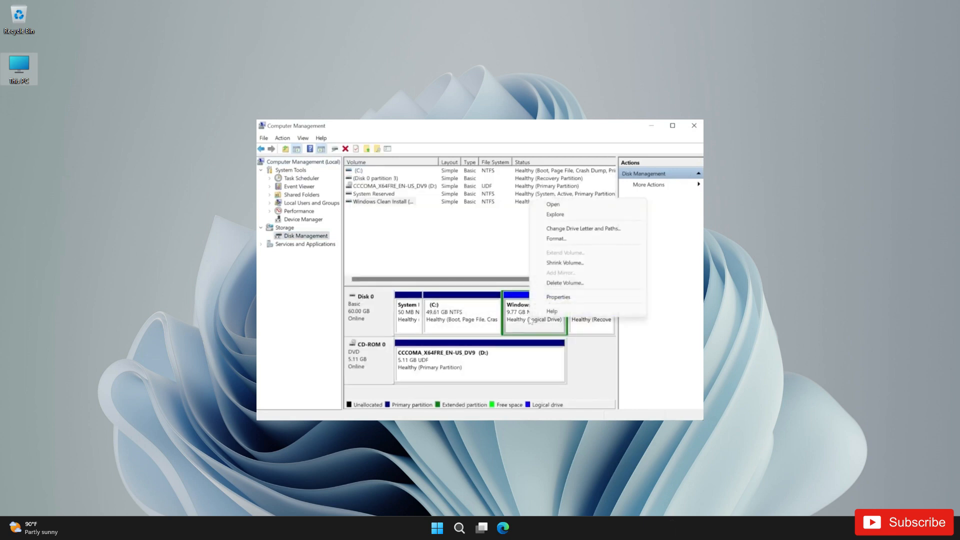
pyautogui.click(564, 282)
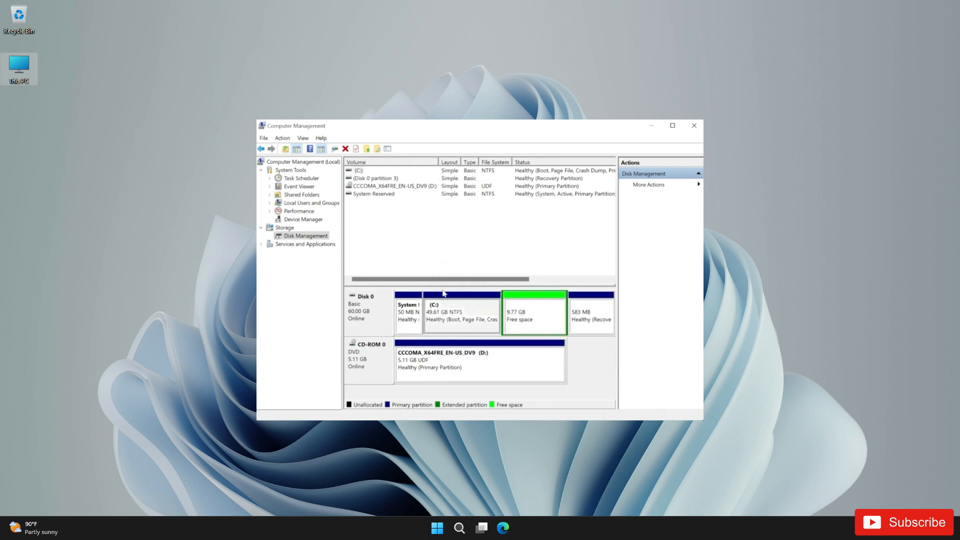
pyautogui.rightClick(534, 312)
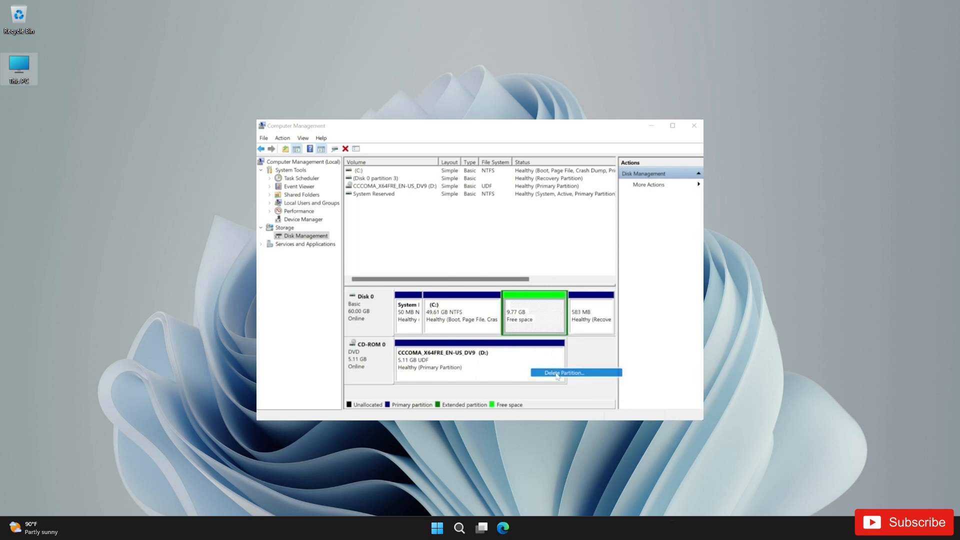
pyautogui.click(564, 373)
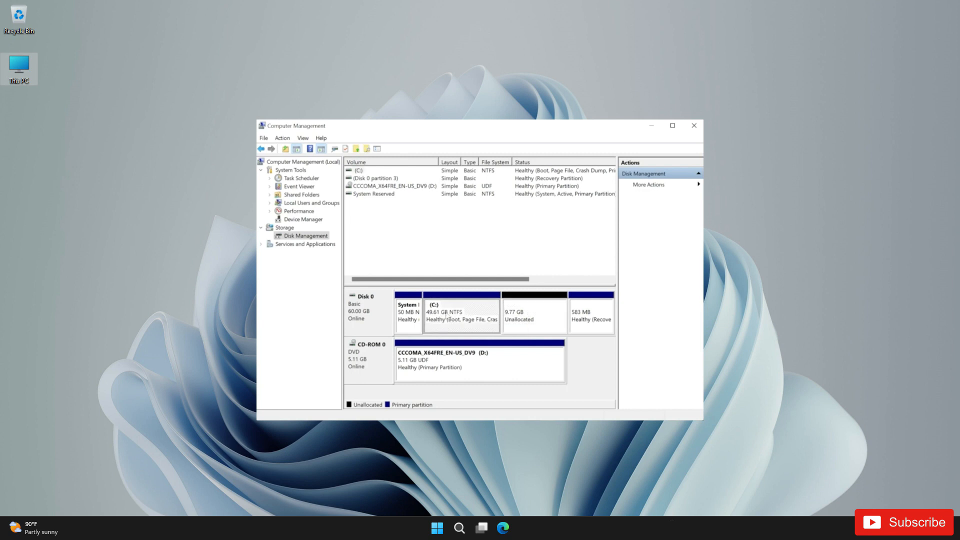
# - Extend C: into the freed space so it grows to 59.38 GB
pyautogui.rightClick(462, 312)
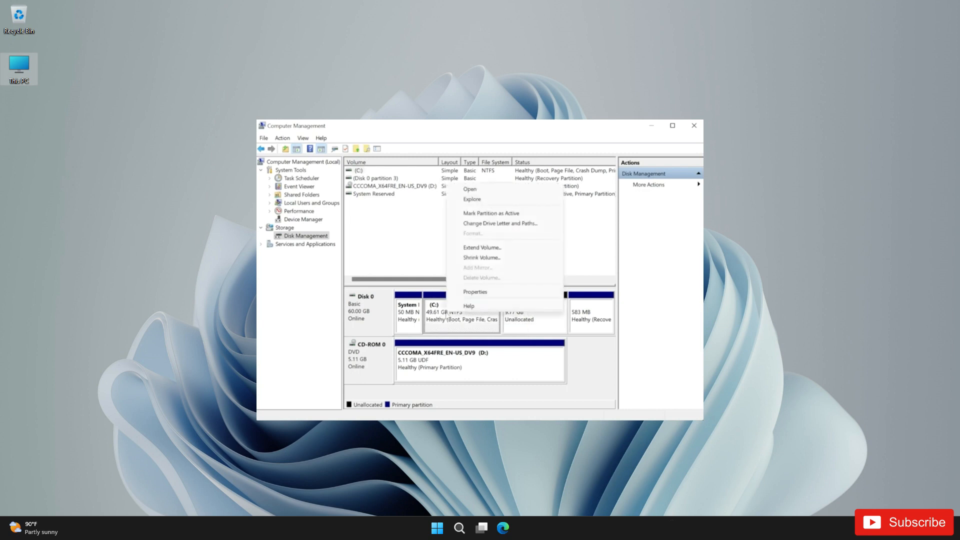
pyautogui.click(481, 247)
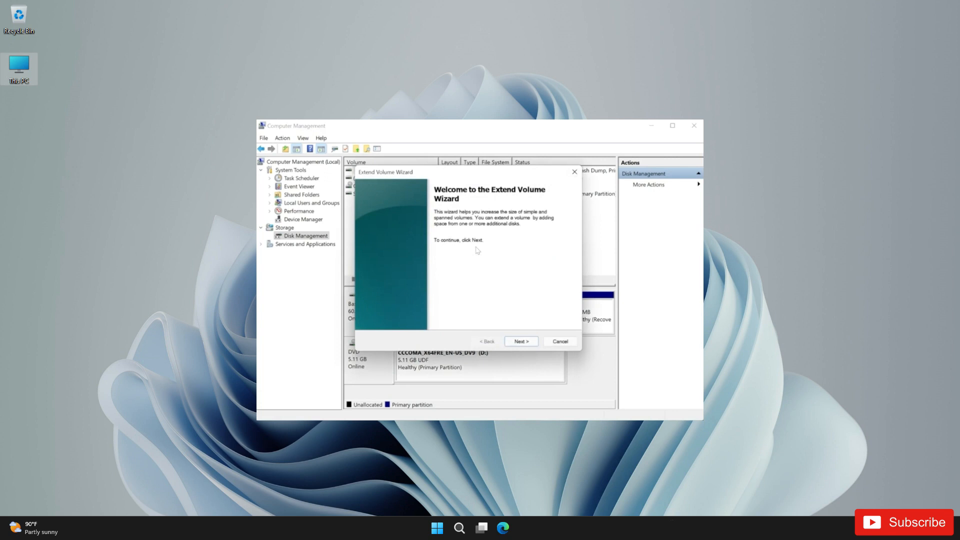
pyautogui.click(559, 341)
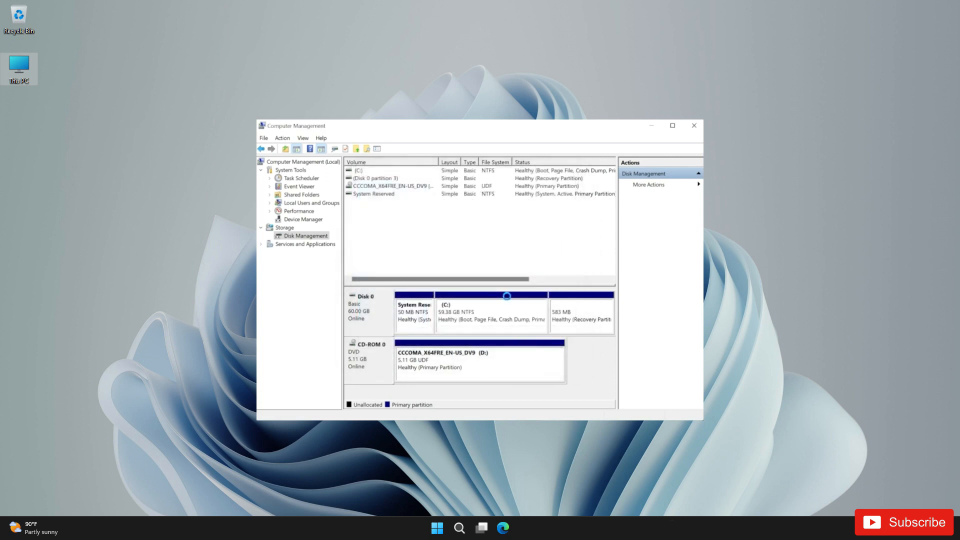
pyautogui.click(695, 126)
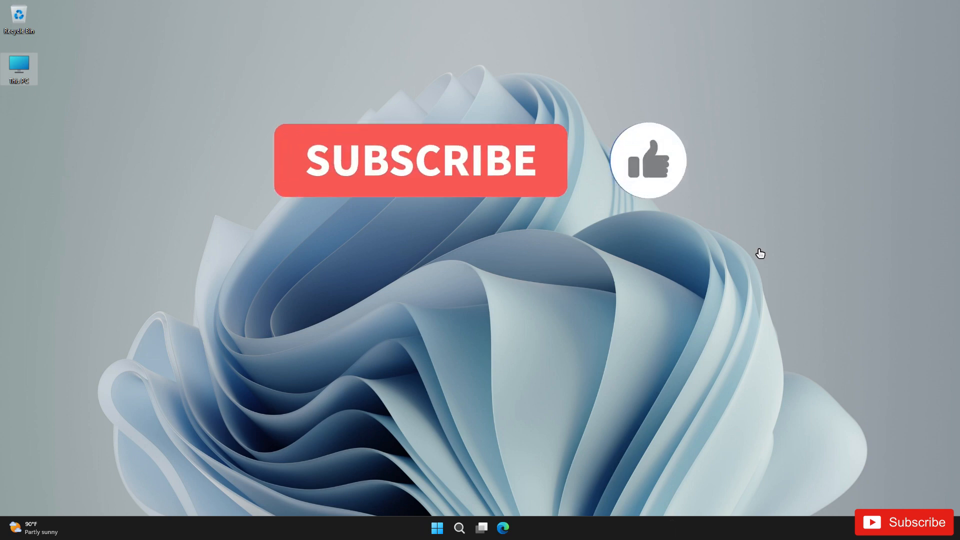
pyautogui.click(647, 160)
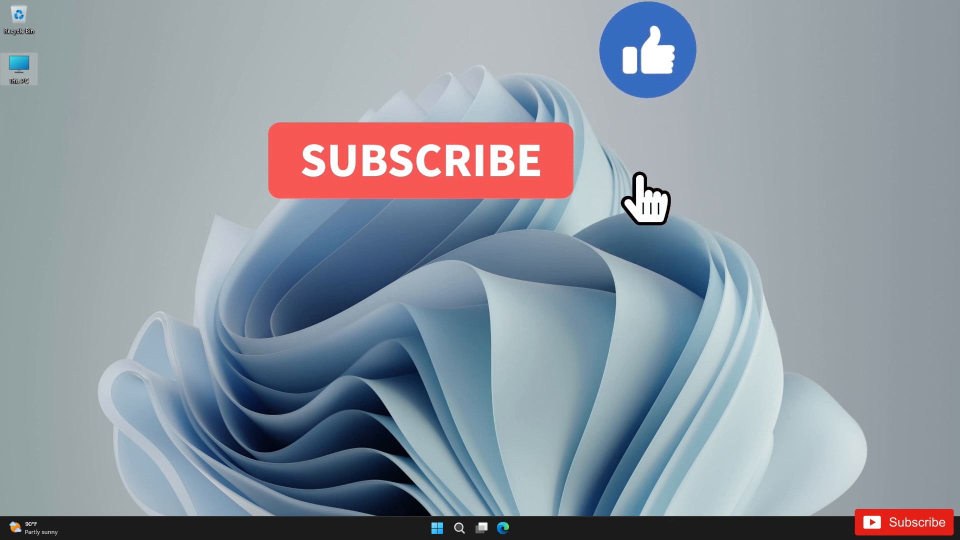
pyautogui.click(421, 160)
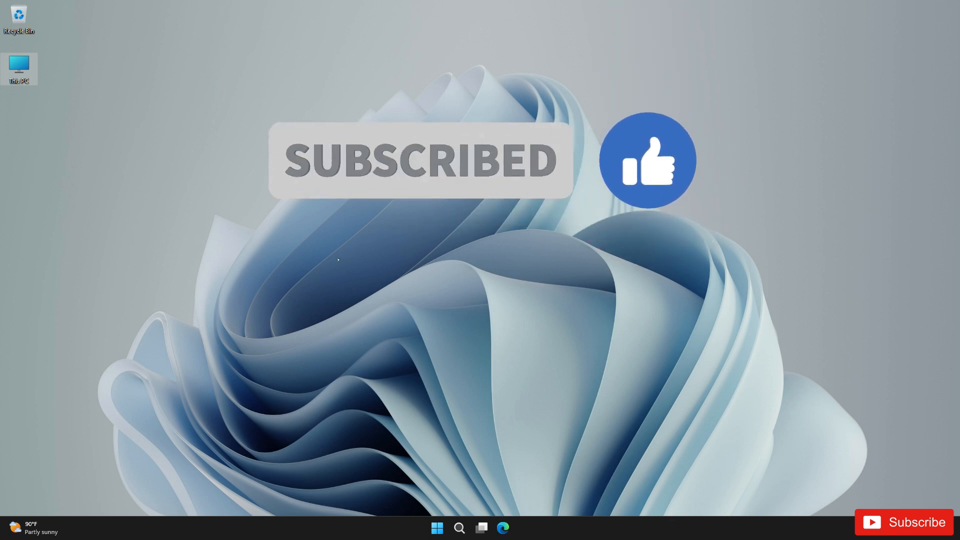